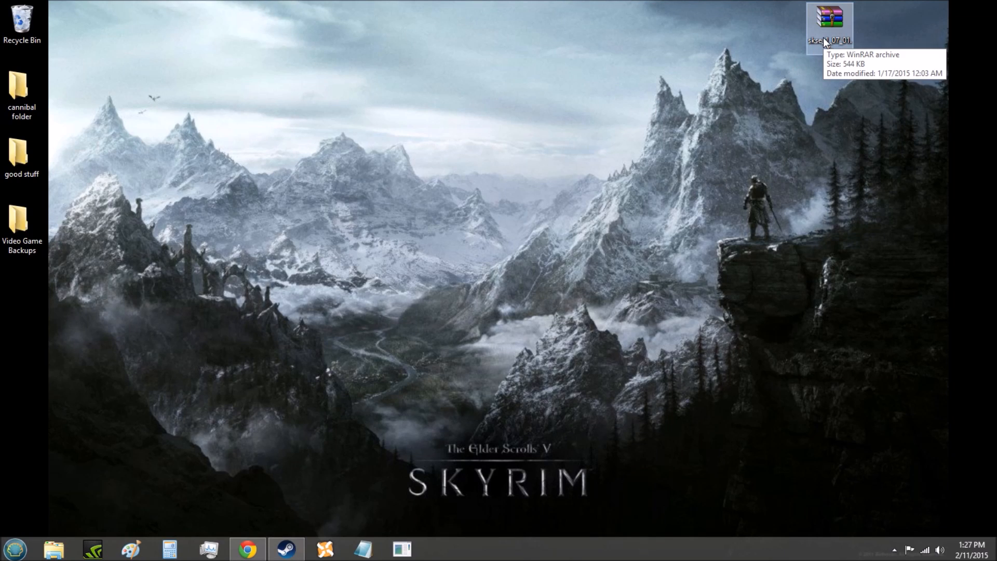
# Reposition the SKSE archive icon on the desktop, returning it to its original spot.
pyautogui.moveTo(830, 29); pyautogui.dragTo(498, 84)
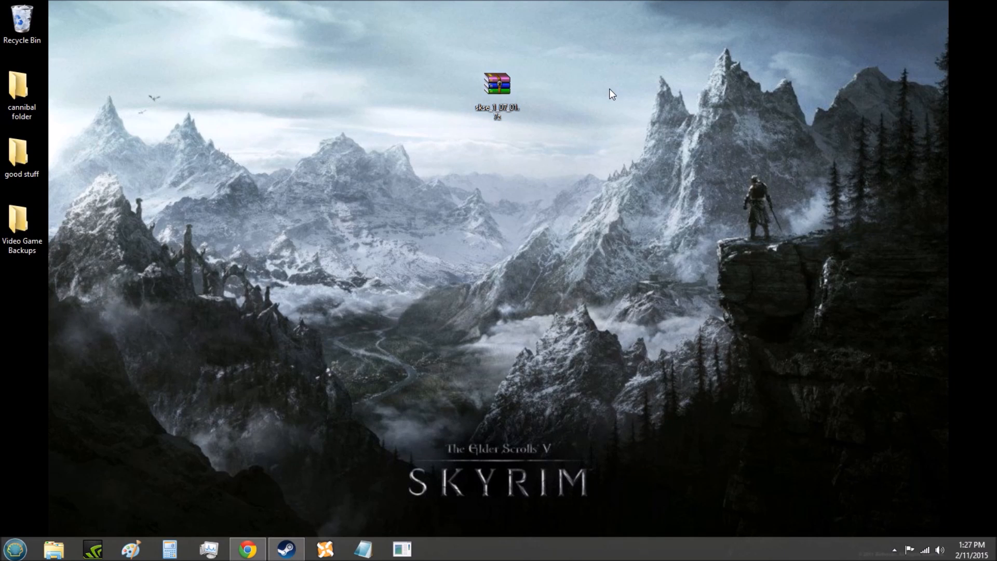
pyautogui.moveTo(589, 122)
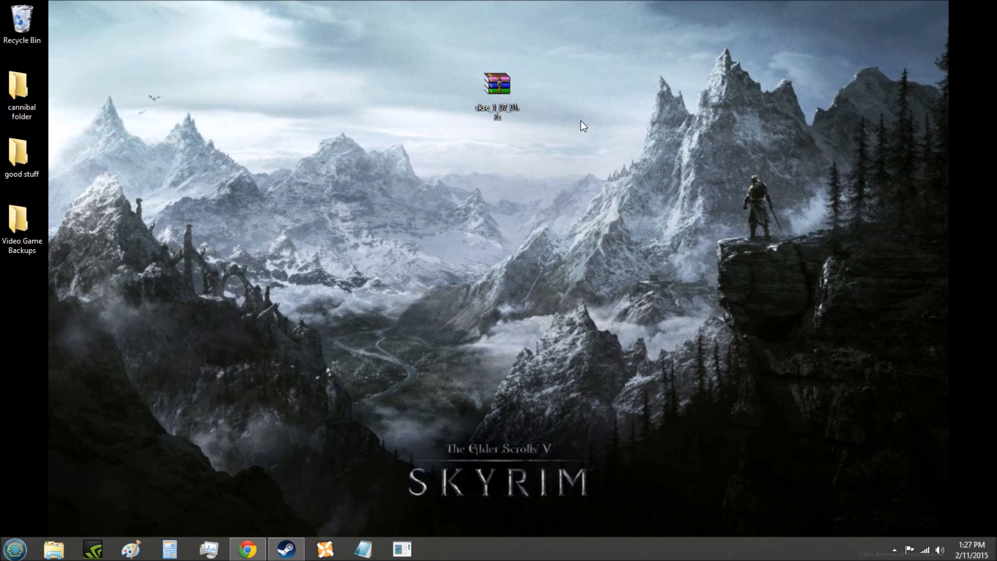
pyautogui.moveTo(498, 82); pyautogui.dragTo(544, 94)
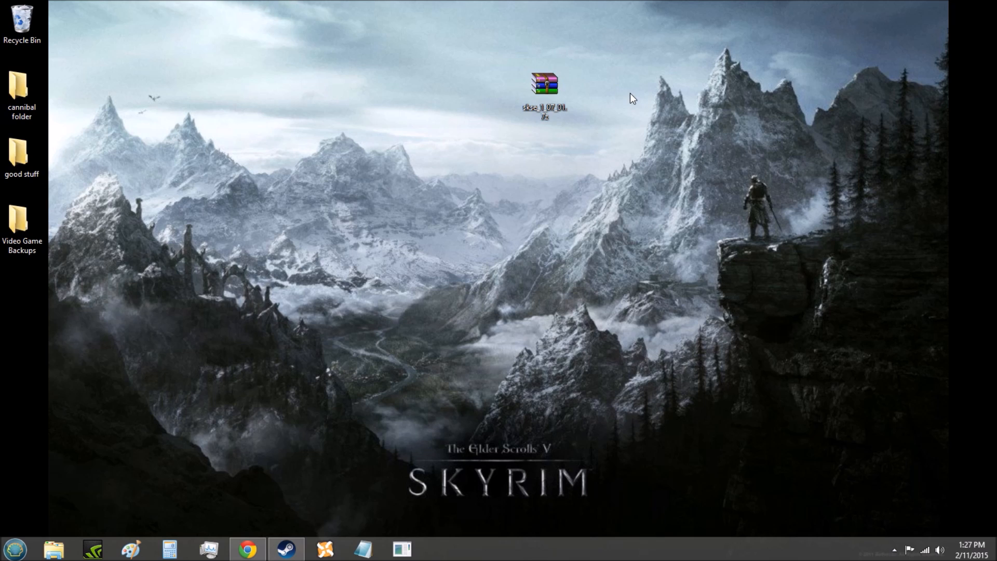
pyautogui.click(544, 86)
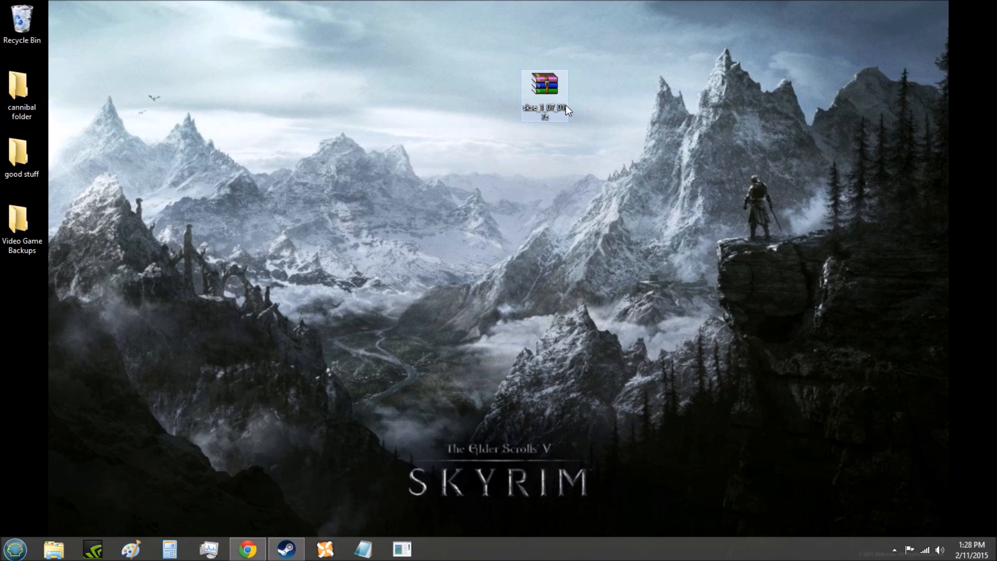
pyautogui.moveTo(545, 99)
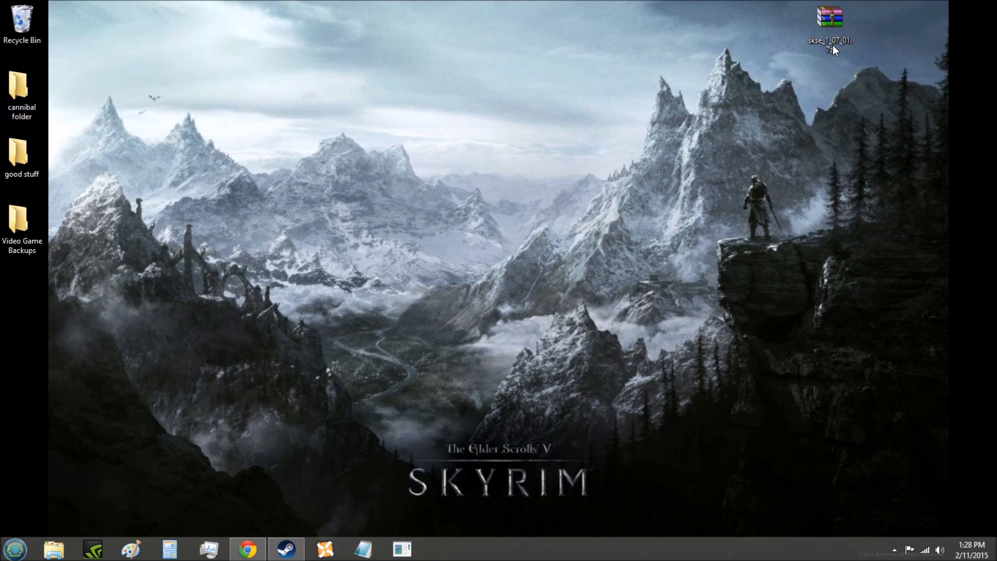
pyautogui.moveTo(830, 29); pyautogui.dragTo(606, 108)
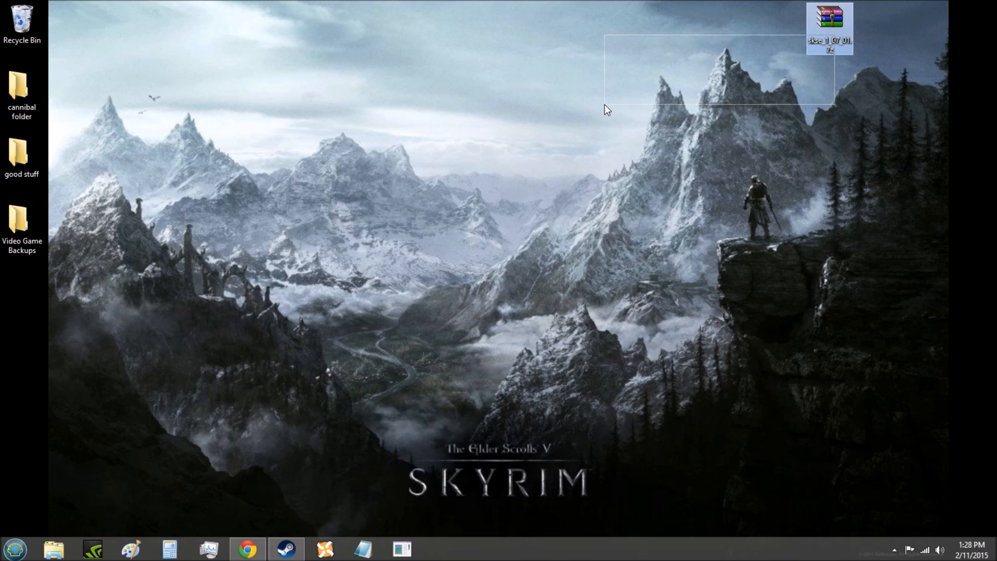
pyautogui.moveTo(830, 26); pyautogui.dragTo(498, 96)
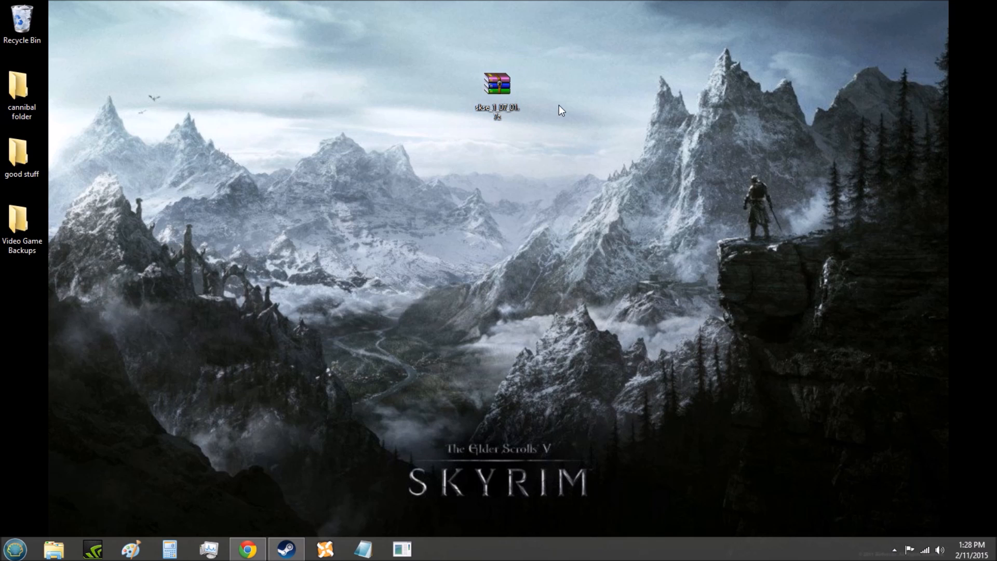
pyautogui.moveTo(498, 84); pyautogui.dragTo(566, 153)
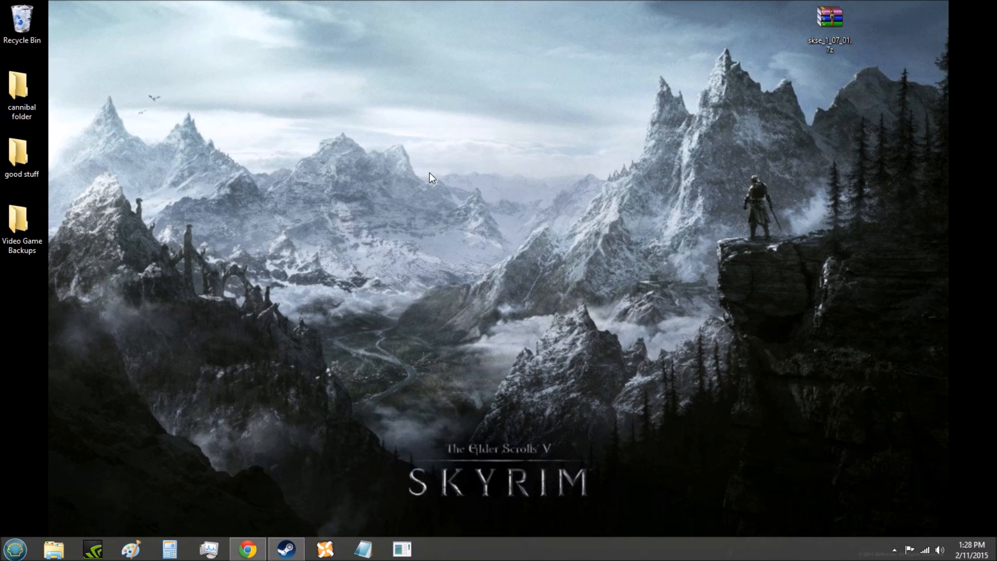
pyautogui.moveTo(776, 145)
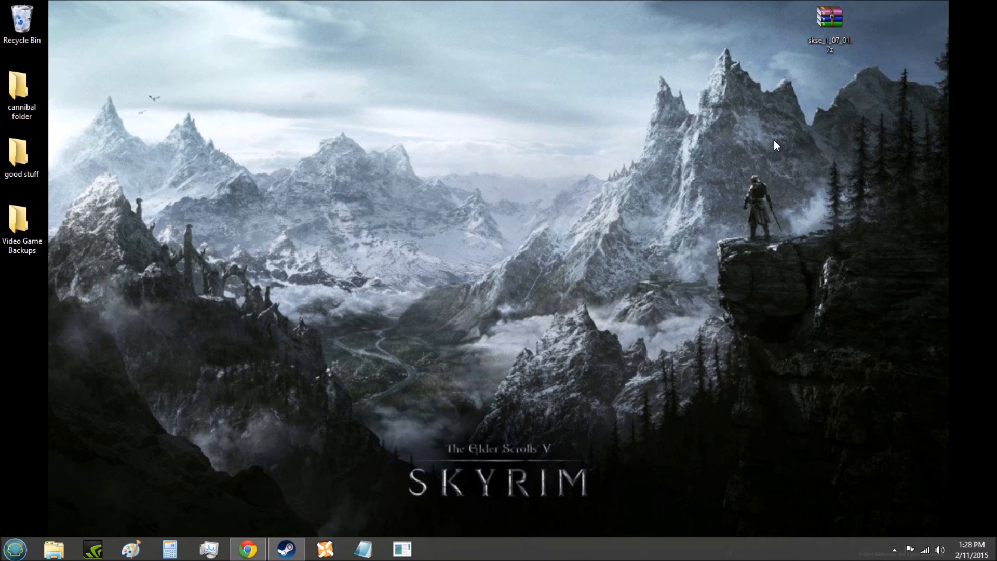
# Browse in File Explorer from Local Disk (C:) through Program Files (x86) and Steam.
pyautogui.click(53, 549)
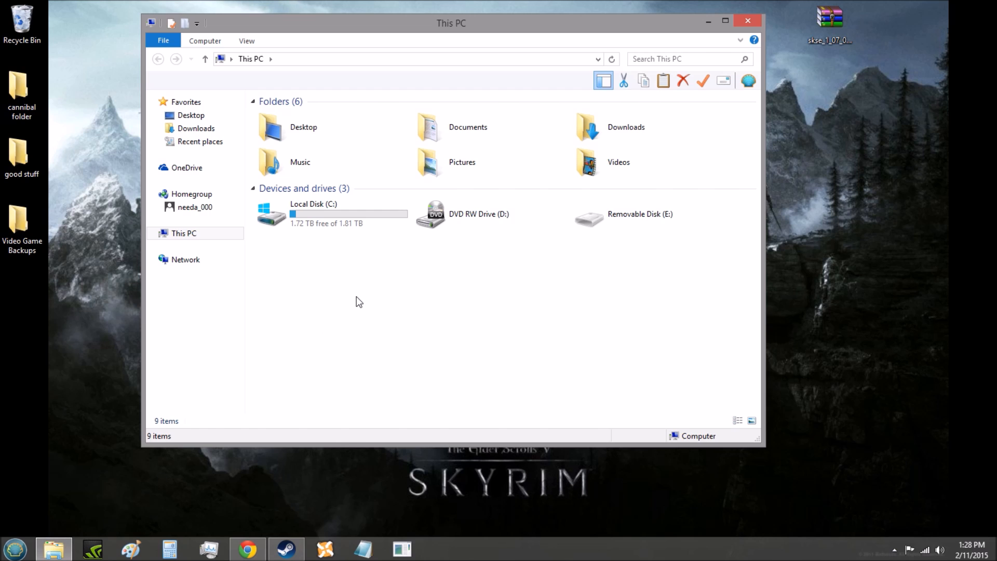
pyautogui.click(331, 213)
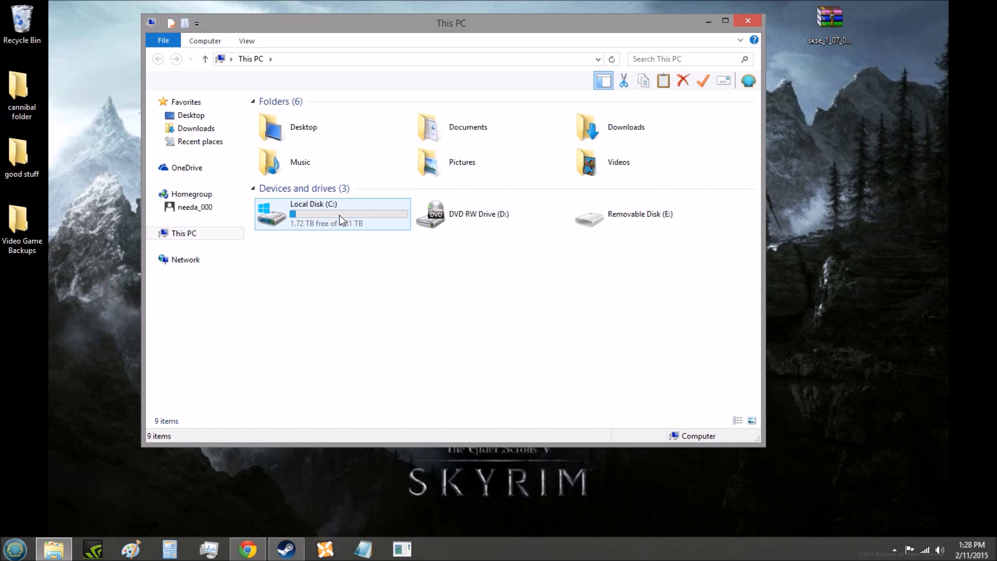
pyautogui.doubleClick(332, 213)
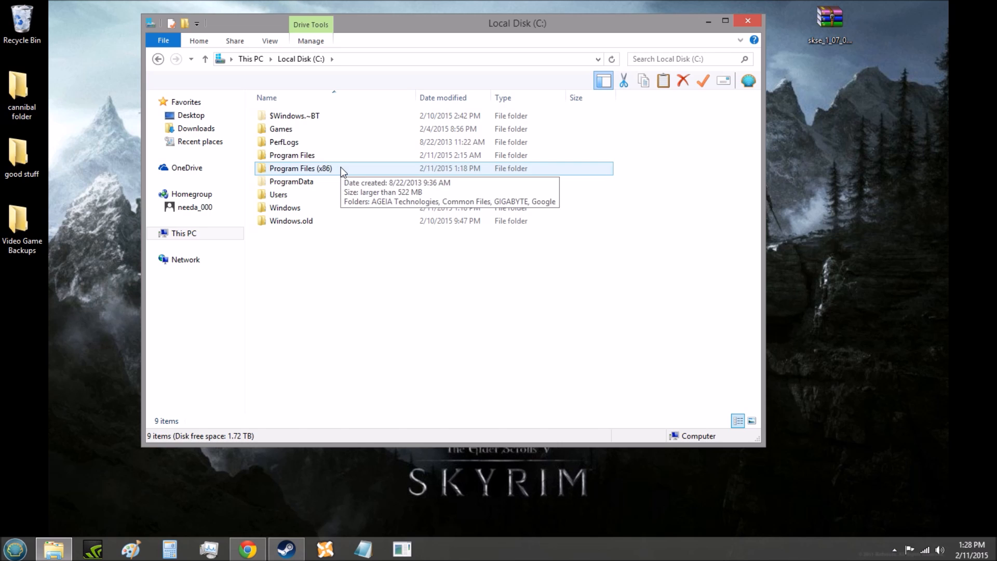
pyautogui.doubleClick(300, 168)
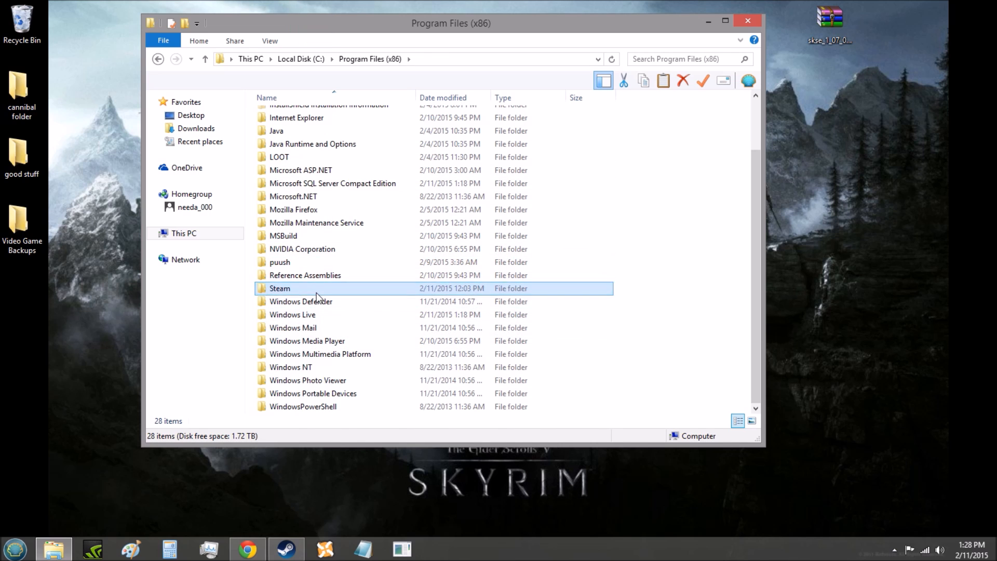
pyautogui.doubleClick(280, 288)
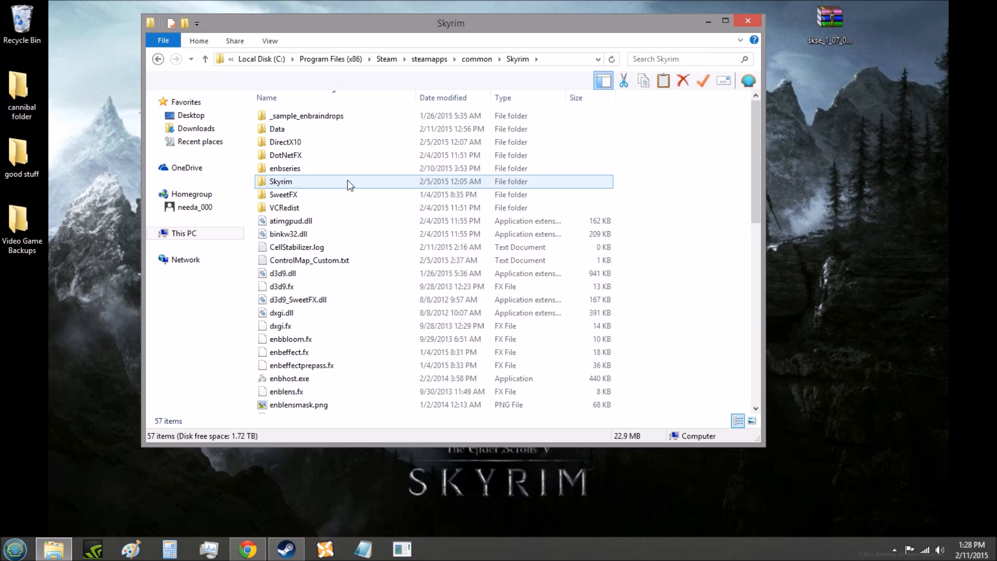
pyautogui.scroll(-3)
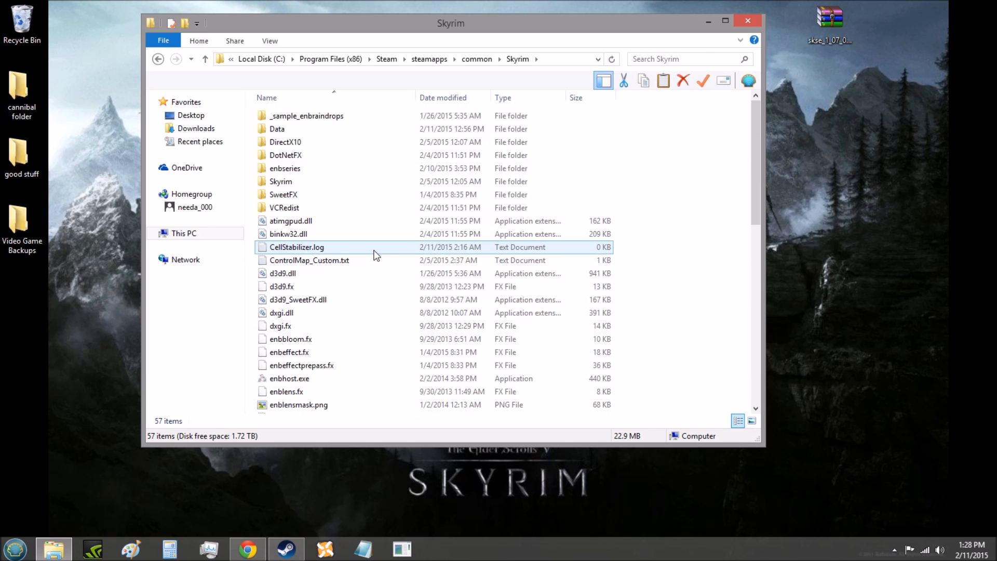
pyautogui.scroll(-3)
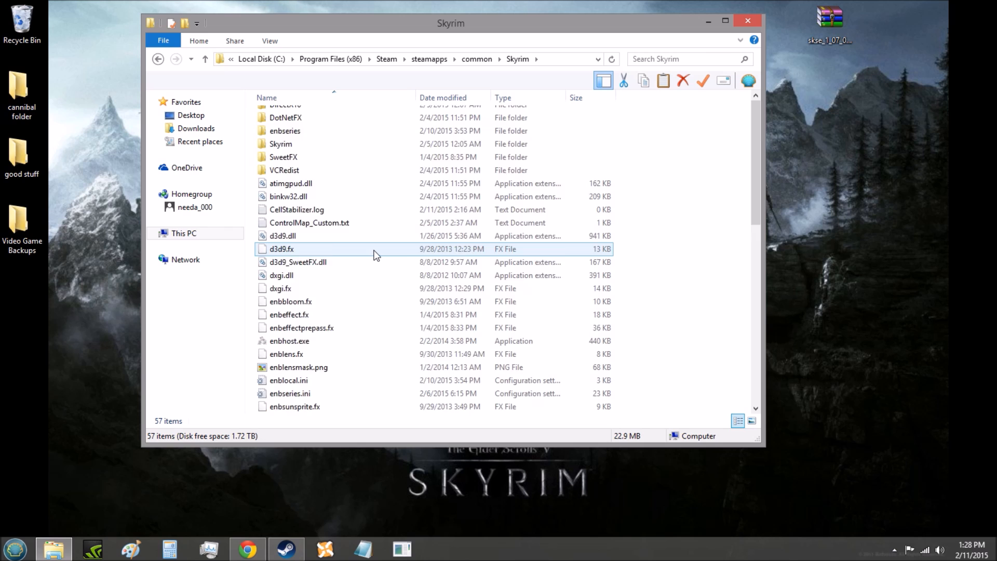
pyautogui.scroll(-3)
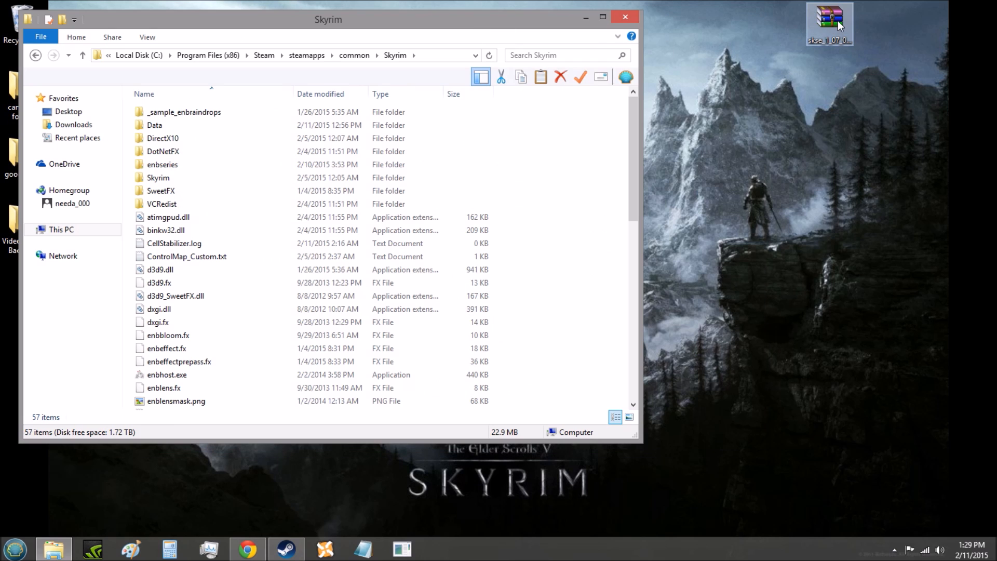
# Open skse_1_07_01.7z in WinRAR and view its skse_1_07_01 folder contents.
pyautogui.doubleClick(829, 24)
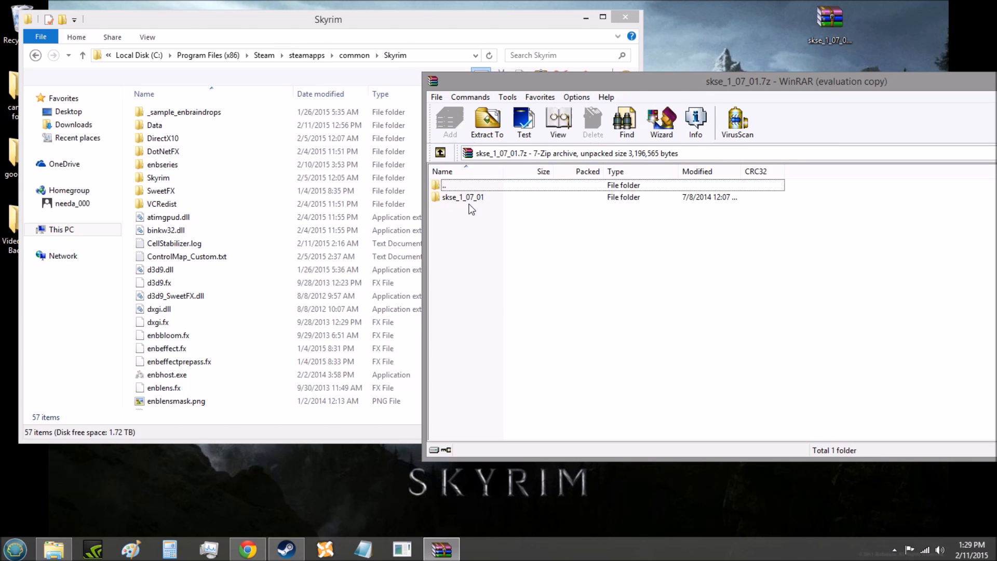
pyautogui.doubleClick(463, 196)
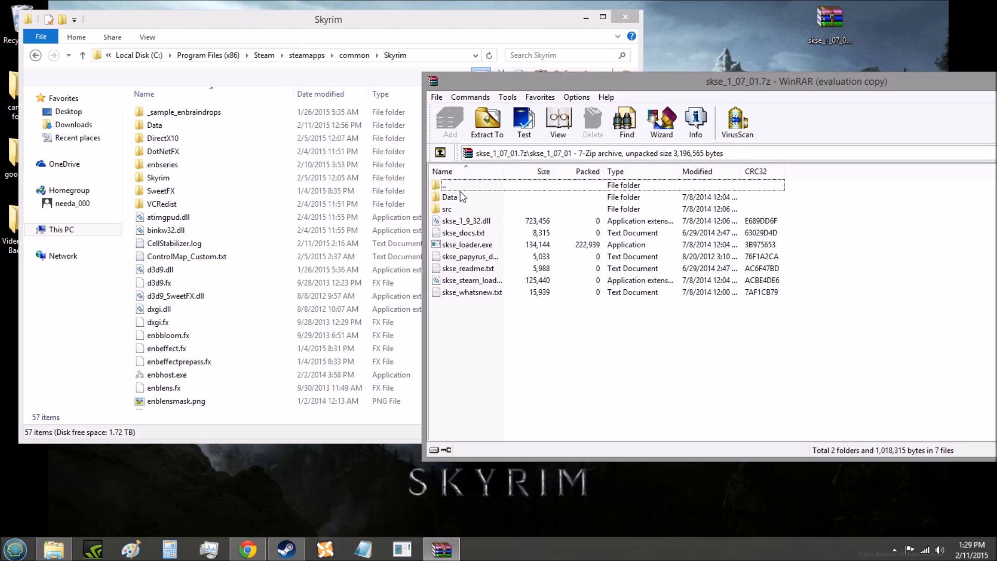
pyautogui.click(449, 197)
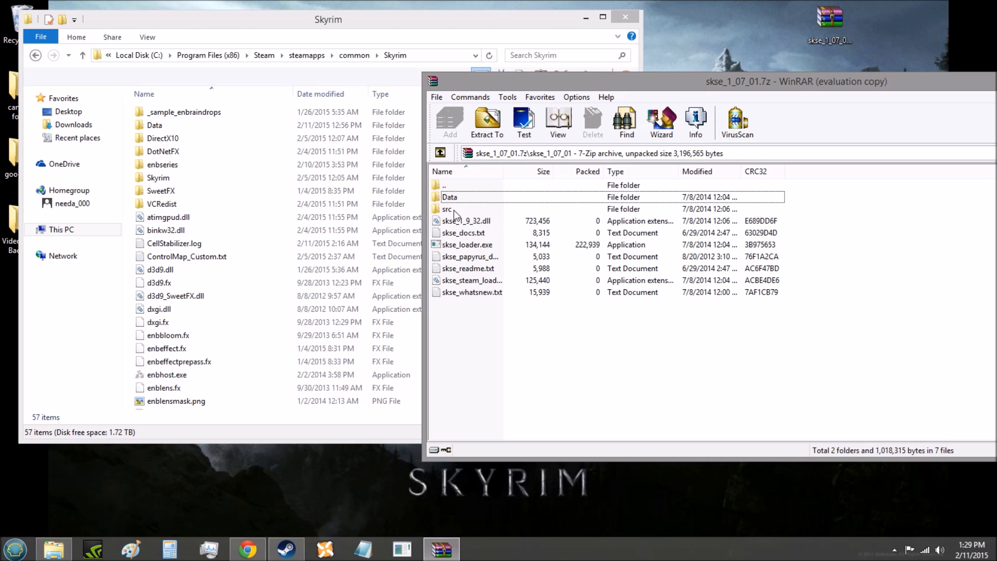
# Drag the seven SKSE files from WinRAR into the Skyrim folder, then close WinRAR.
pyautogui.click(169, 217)
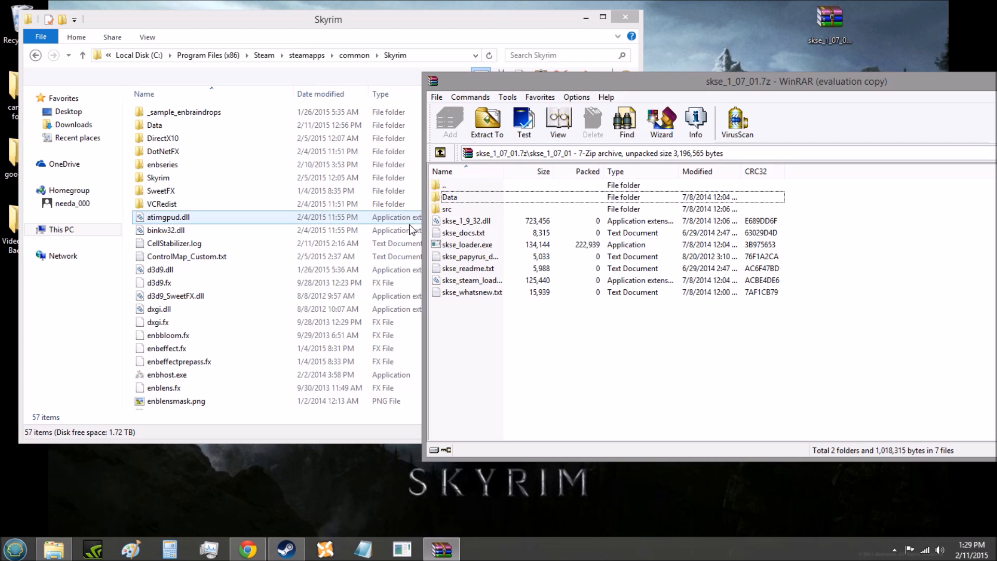
pyautogui.click(447, 209)
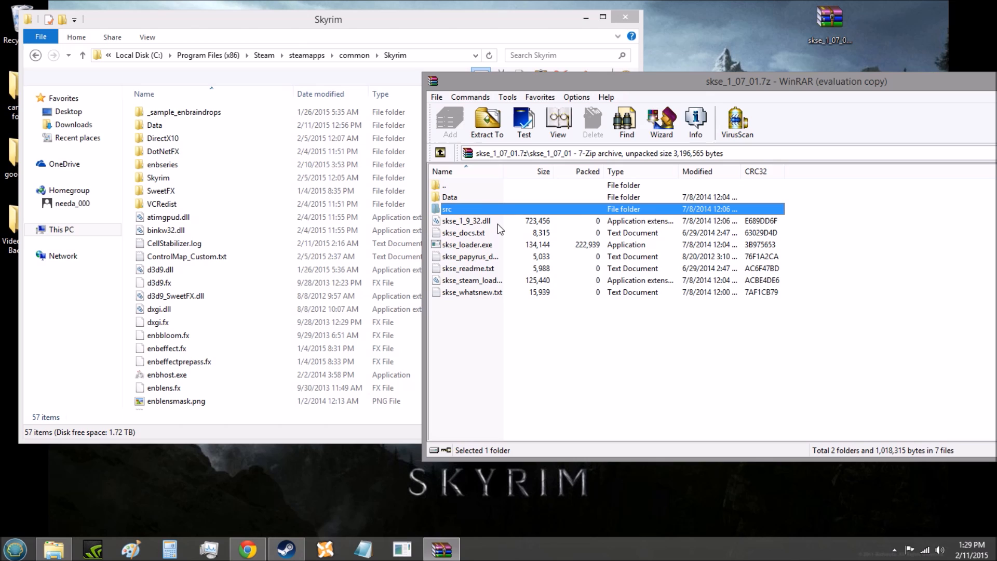
pyautogui.click(466, 221)
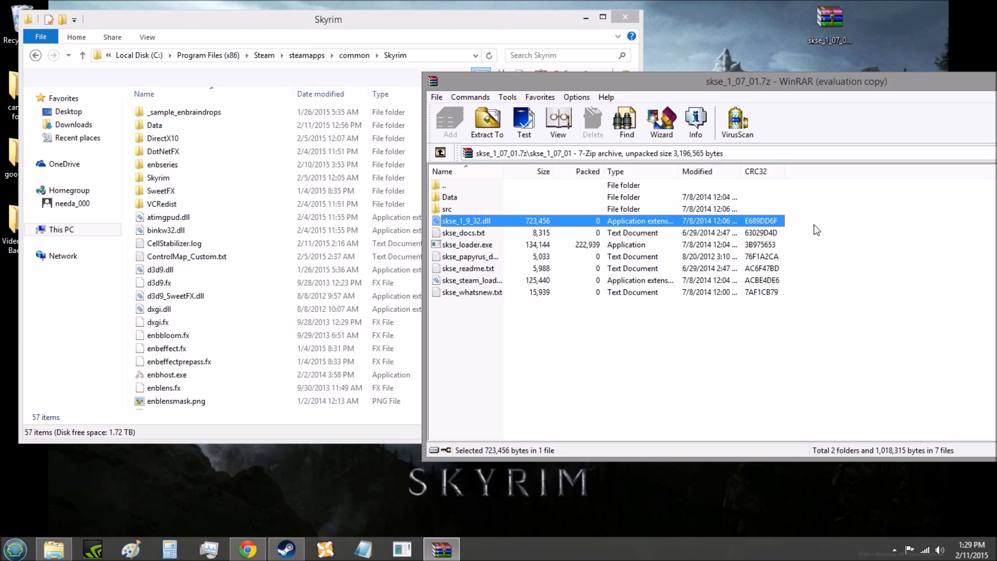
pyautogui.moveTo(805, 225)
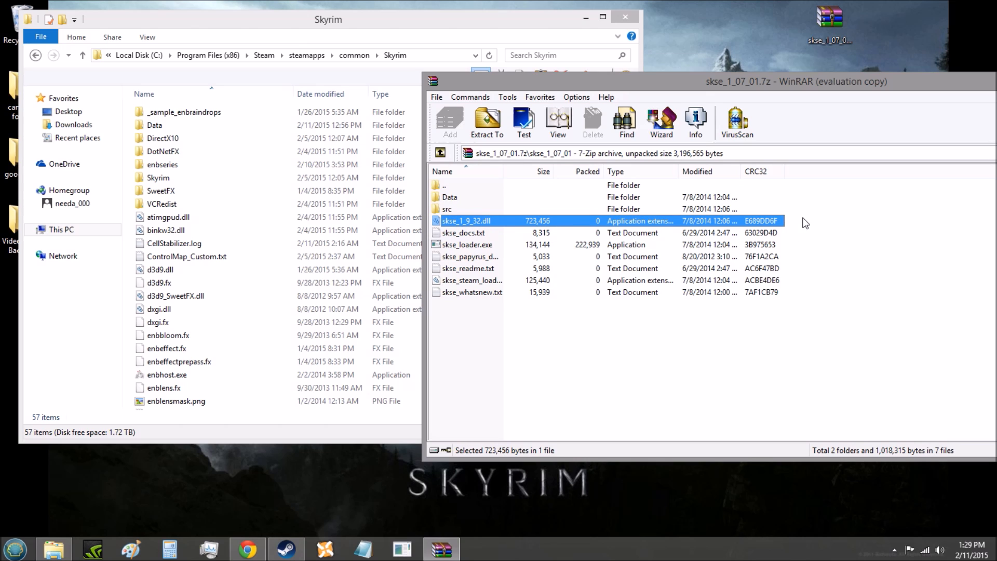
pyautogui.moveTo(805, 223); pyautogui.dragTo(595, 327)
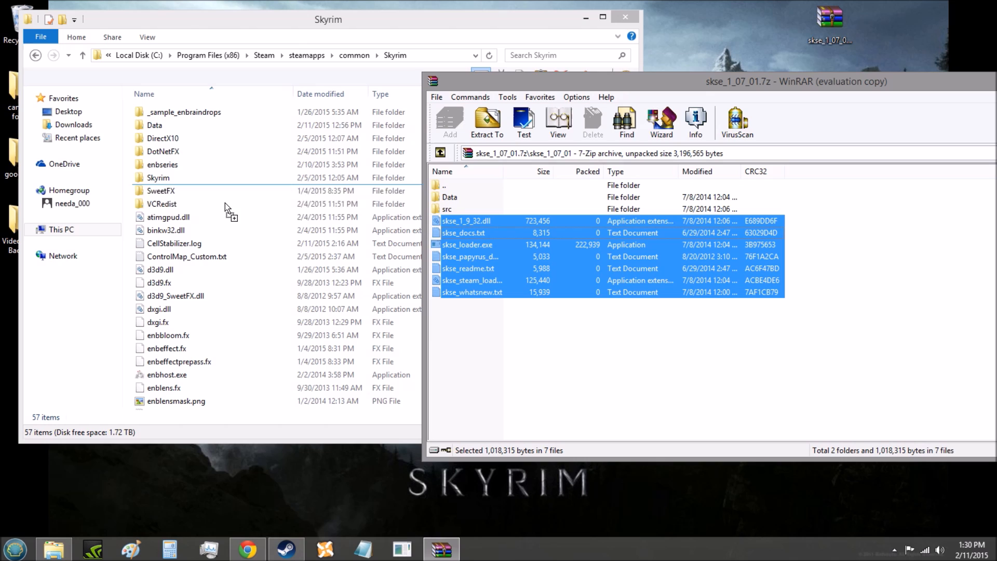
pyautogui.moveTo(240, 335)
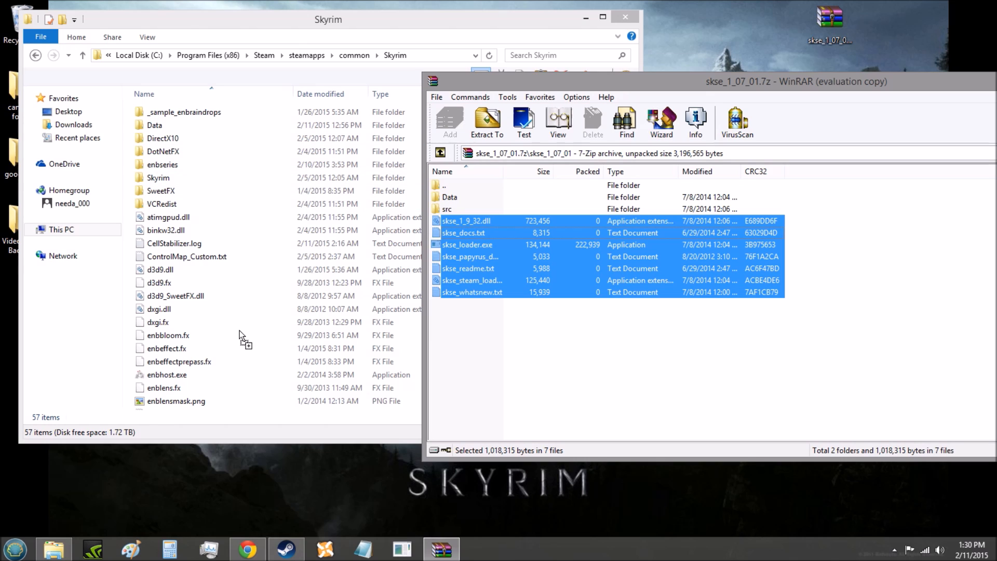
pyautogui.moveTo(185, 274)
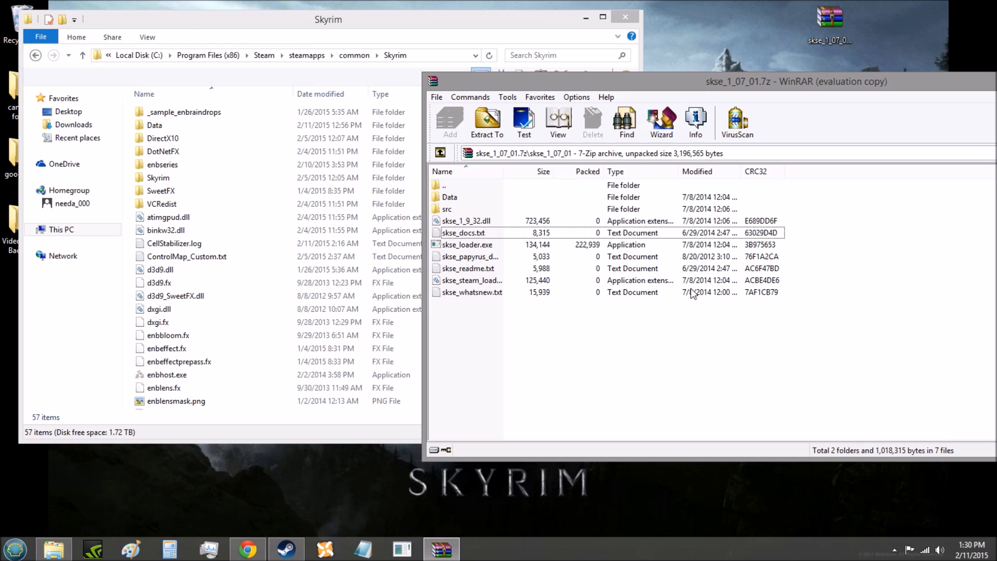
pyautogui.click(178, 296)
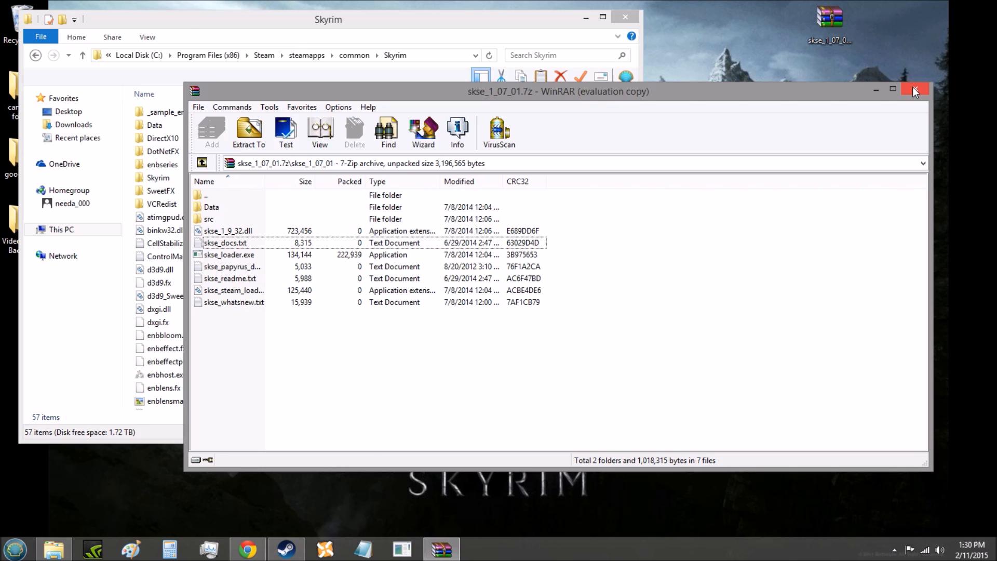
pyautogui.click(915, 90)
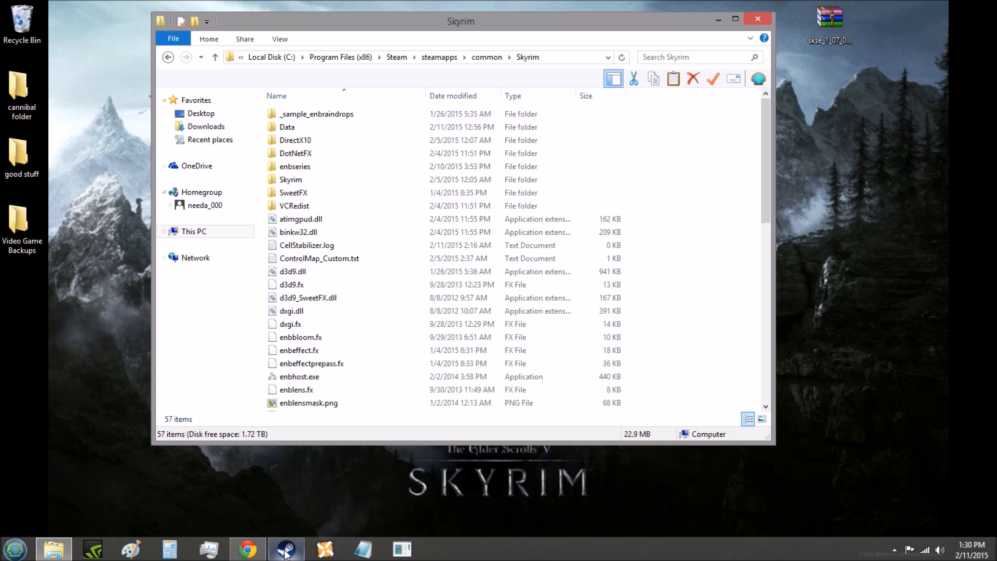
# Switch to Steam to show The Elder Scrolls V: Skyrim library page.
pyautogui.click(286, 548)
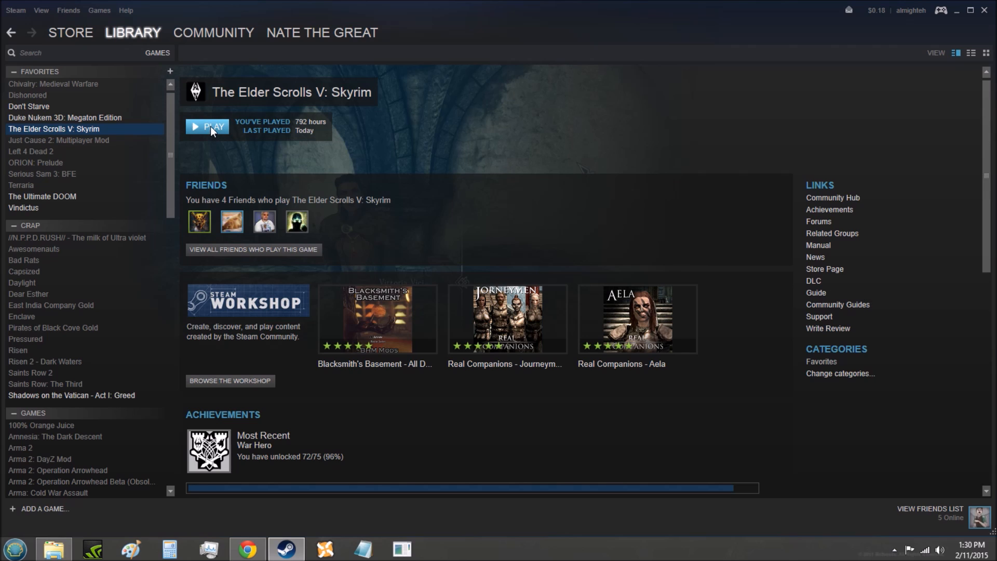
pyautogui.moveTo(806, 57)
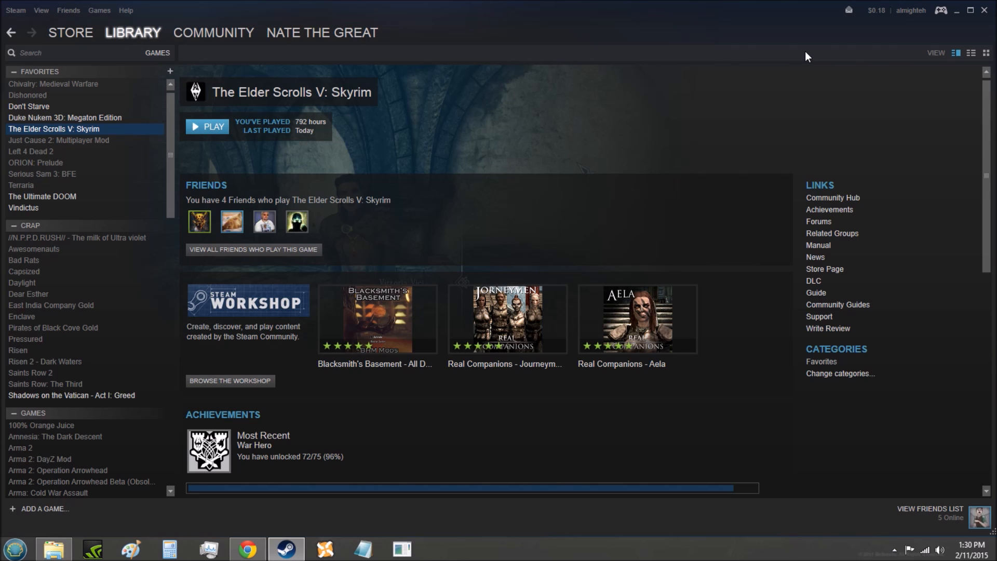
pyautogui.moveTo(118, 164)
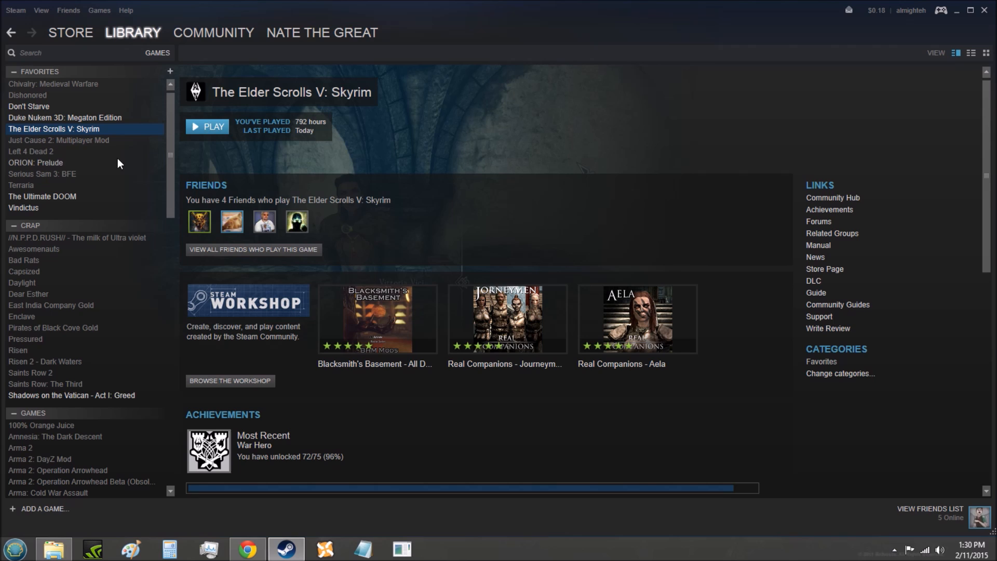
pyautogui.moveTo(215, 127)
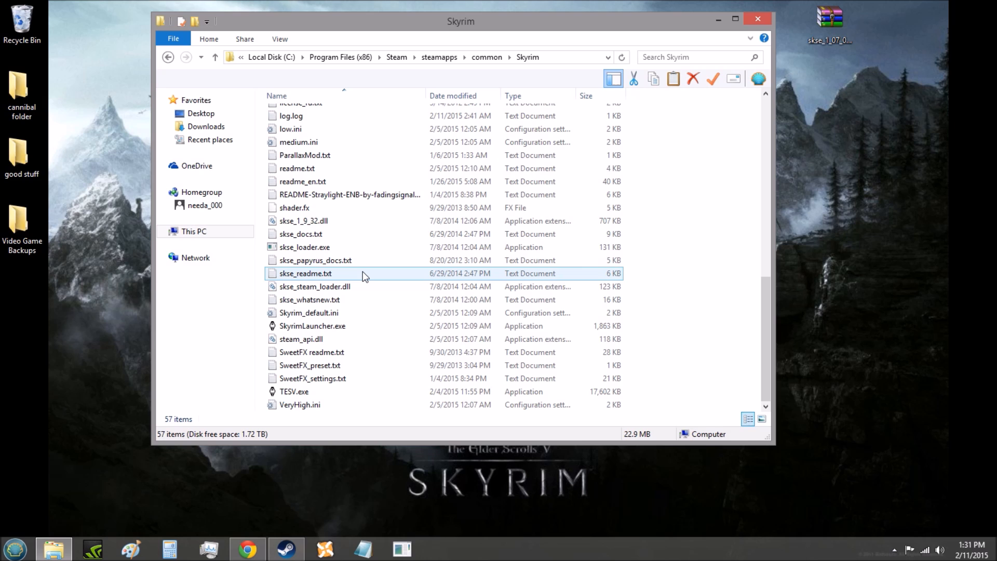
pyautogui.moveTo(363, 273)
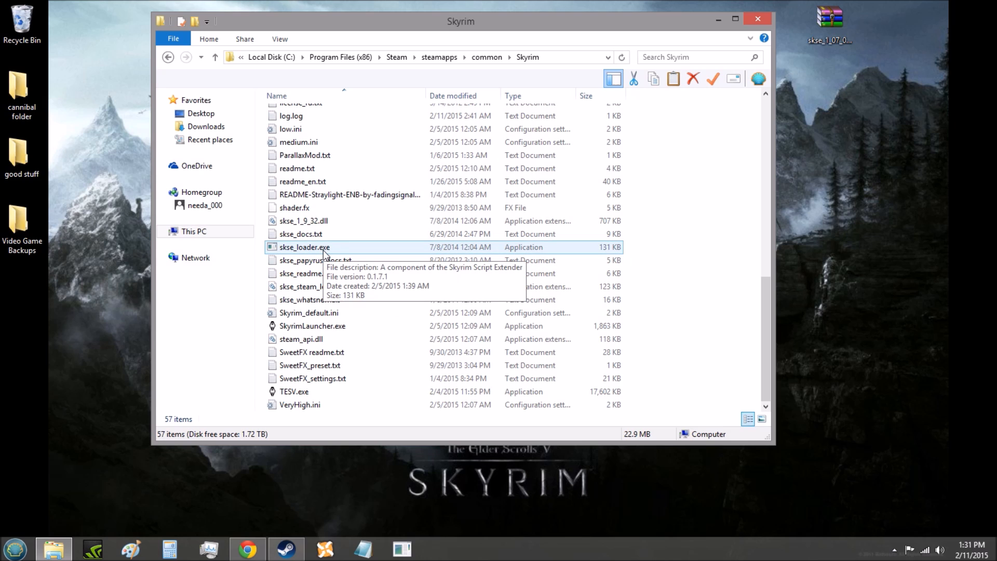
# Select skse_loader.exe in the Skyrim folder and bring up its context menu.
pyautogui.click(304, 247)
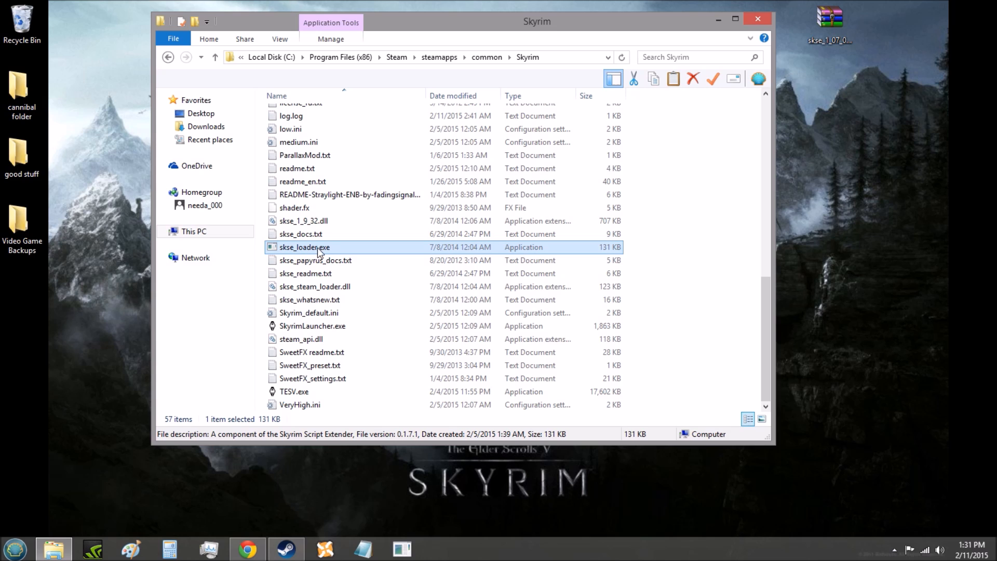
pyautogui.moveTo(326, 254)
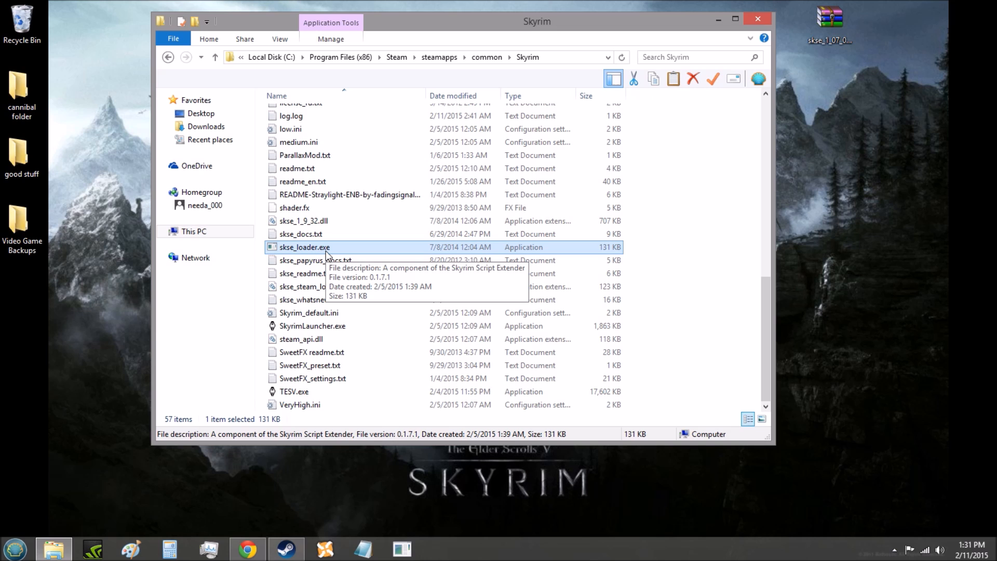
pyautogui.moveTo(453, 52)
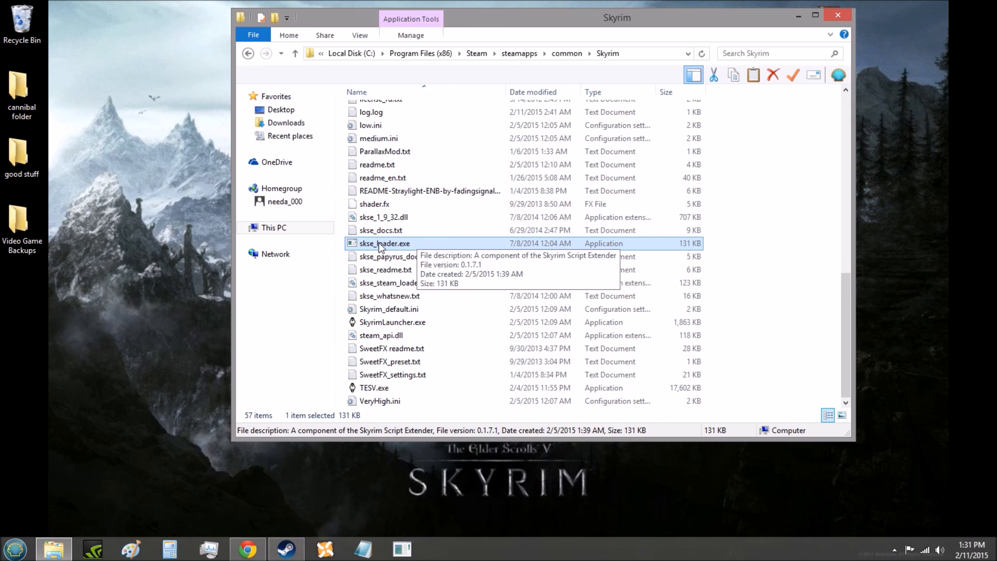
pyautogui.rightClick(384, 243)
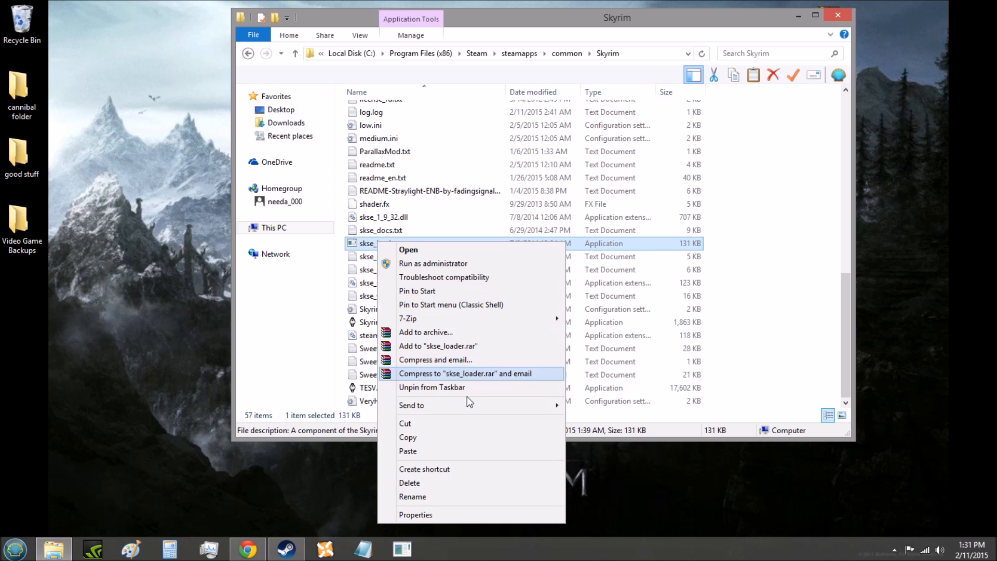
pyautogui.moveTo(473, 473)
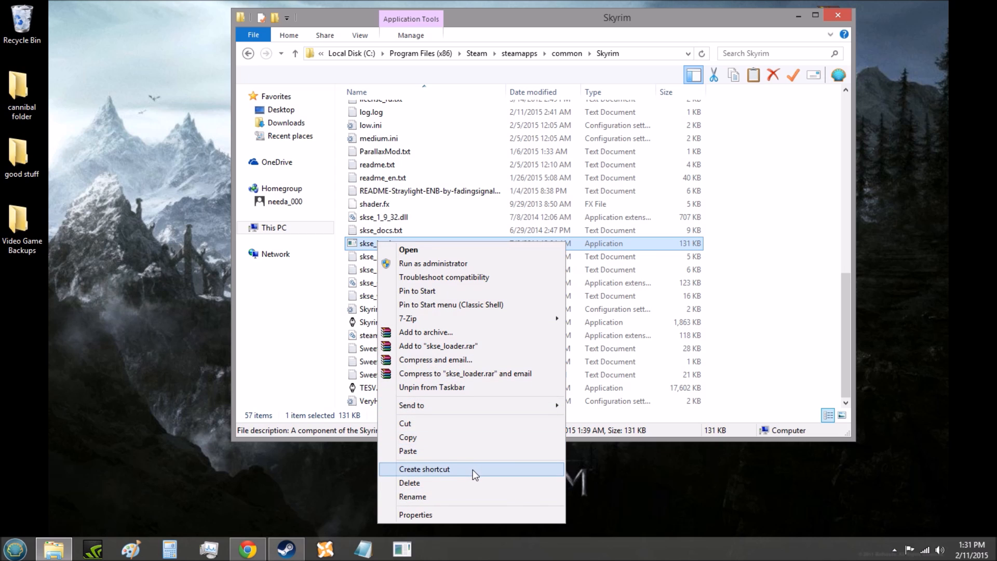
# Create a skse_loader.exe shortcut and move it onto the desktop.
pyautogui.click(424, 468)
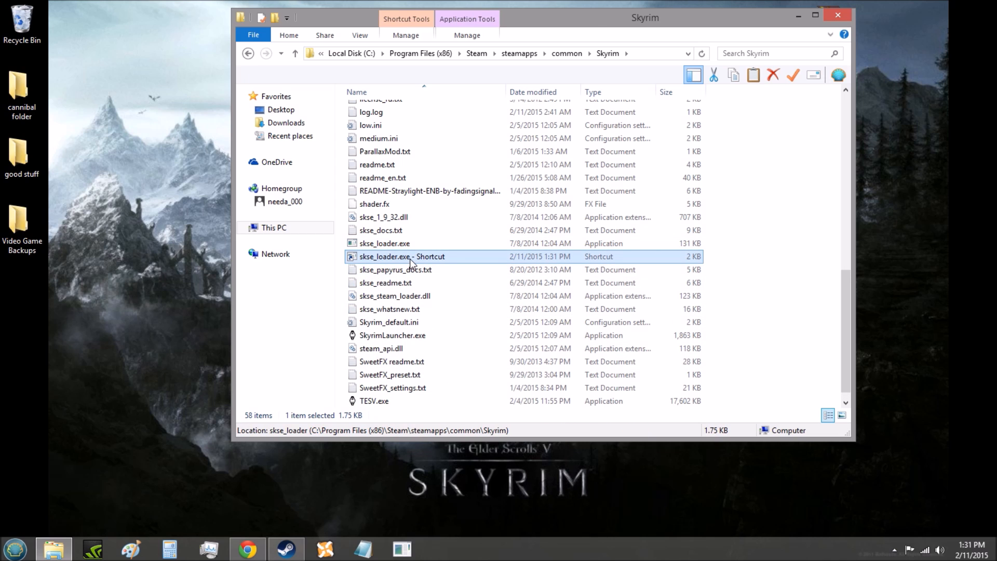
pyautogui.moveTo(402, 256); pyautogui.dragTo(164, 229)
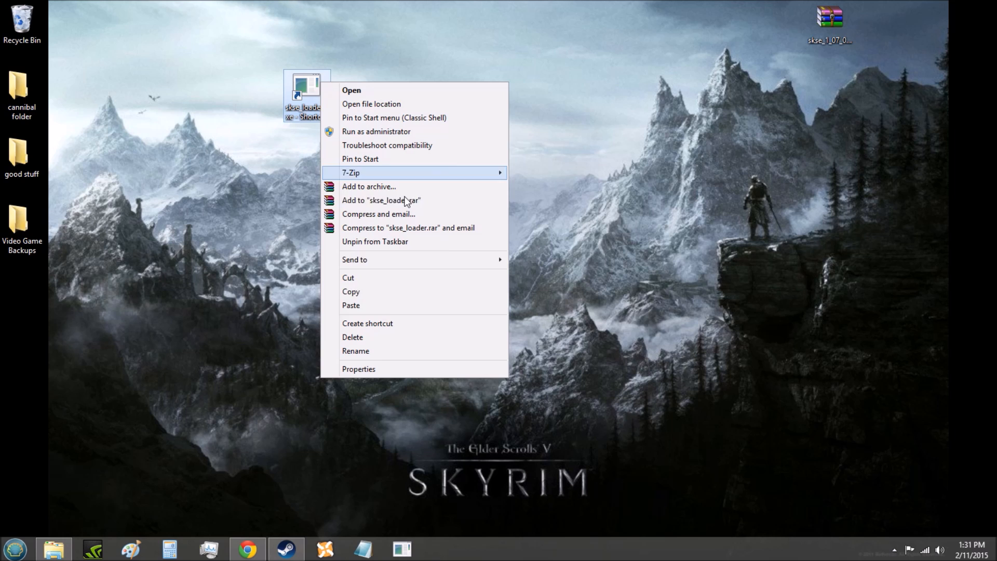
pyautogui.click(371, 104)
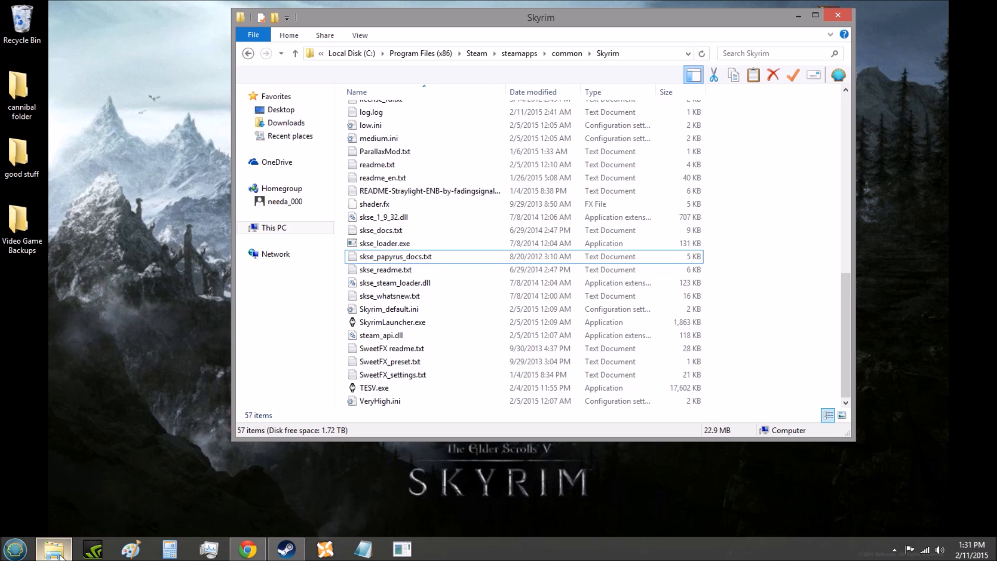
# Open Skyrim's Data folder and create a new empty folder there.
pyautogui.click(384, 243)
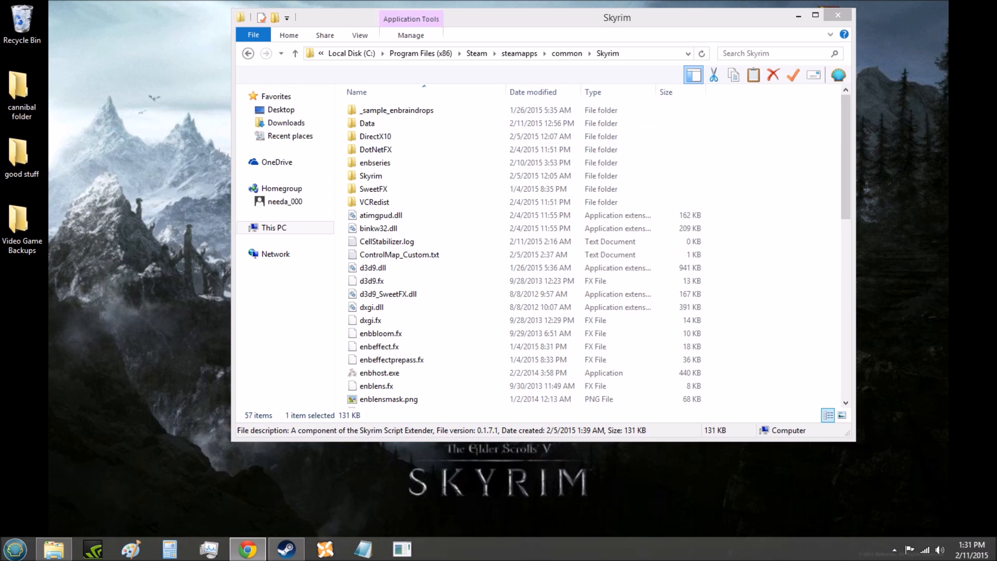
pyautogui.moveTo(818, 212)
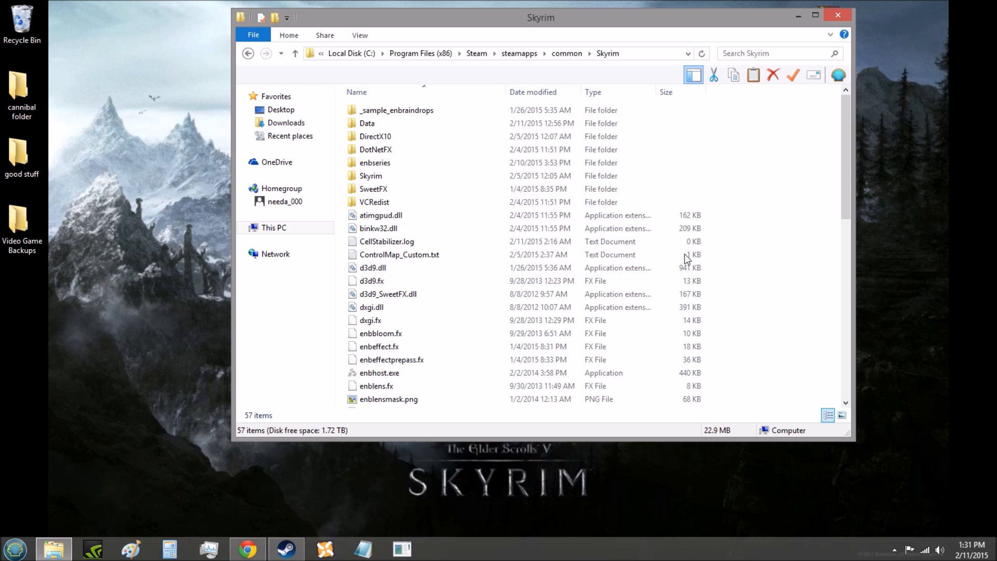
pyautogui.click(375, 136)
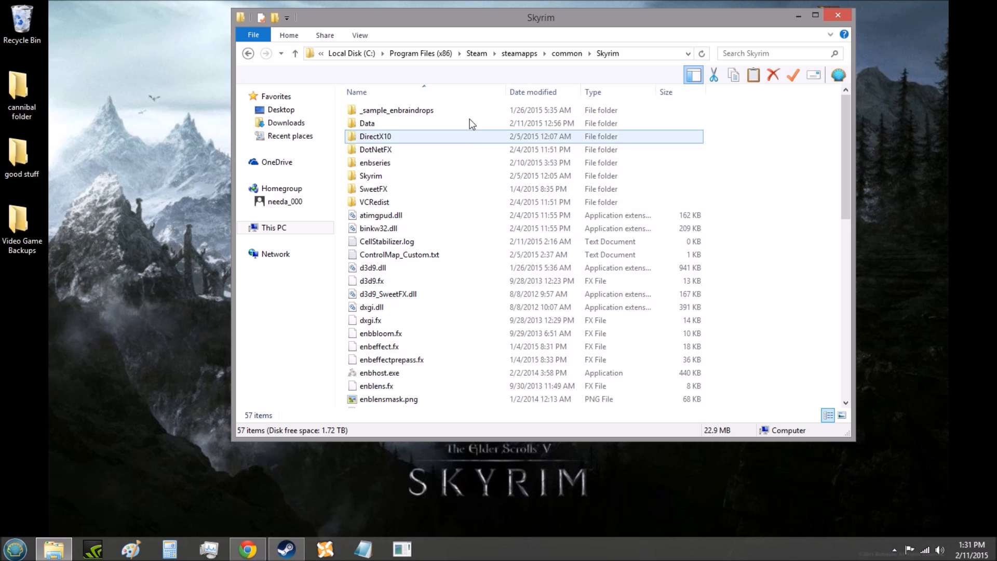
pyautogui.moveTo(407, 122)
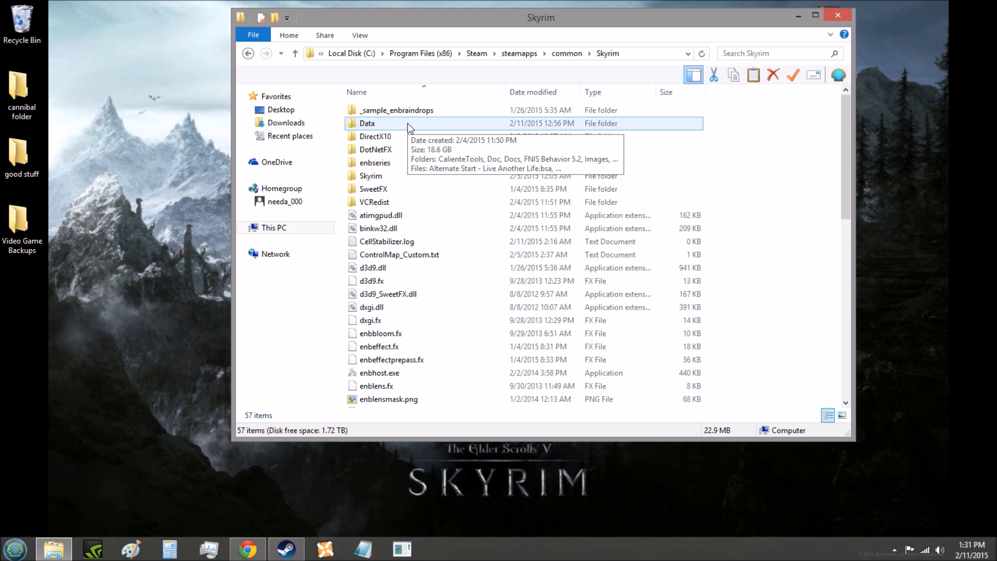
pyautogui.doubleClick(367, 123)
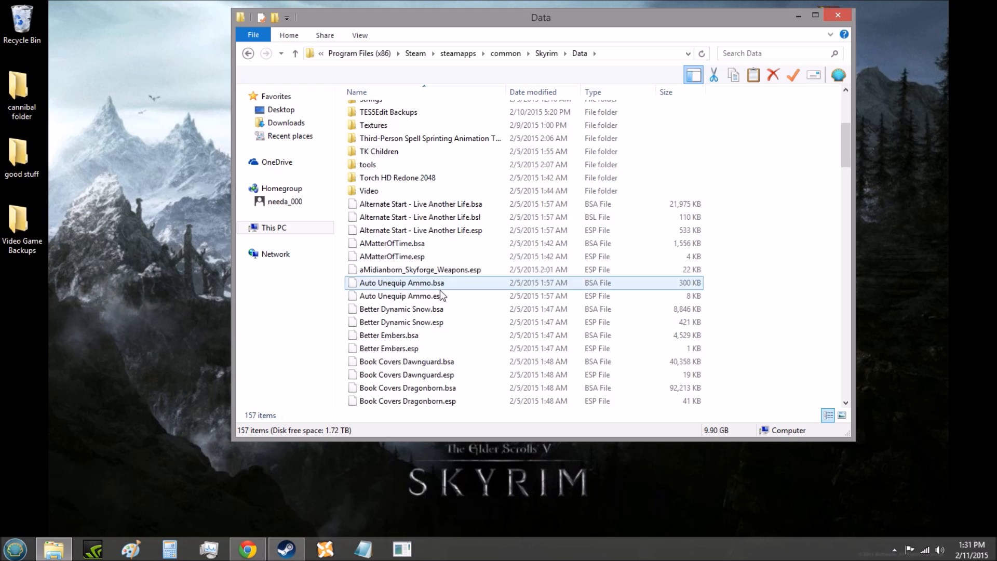
pyautogui.scroll(-3)
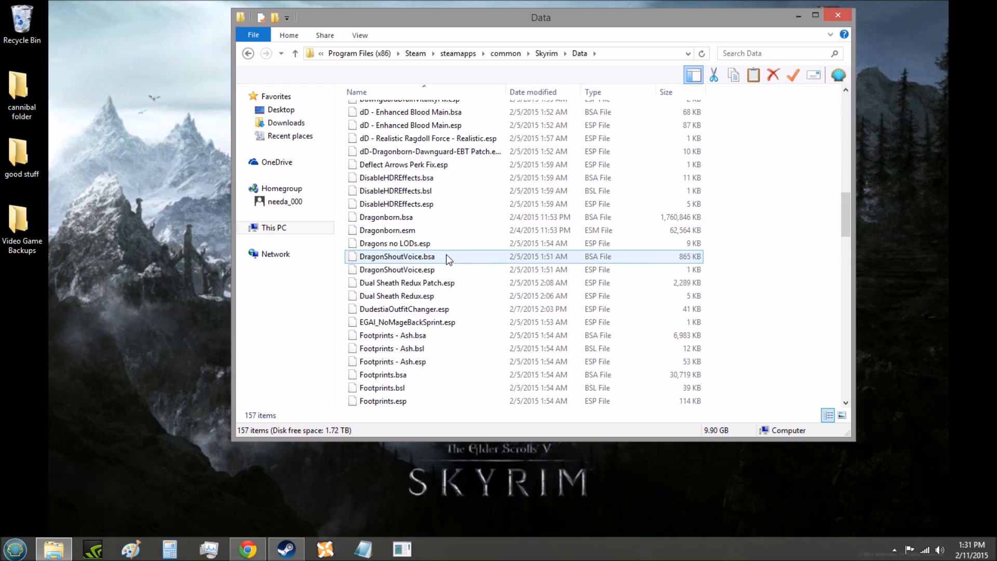
pyautogui.scroll(-3)
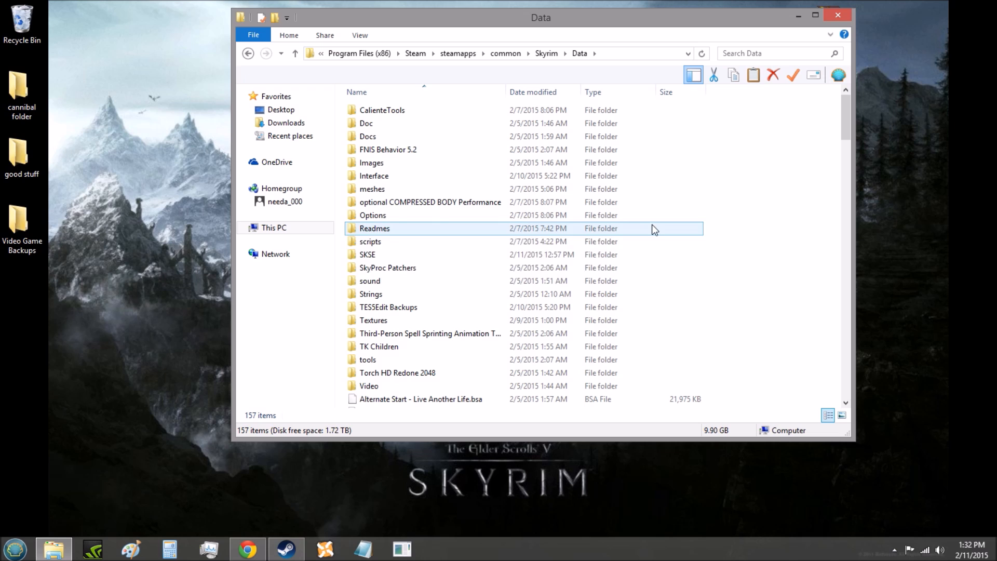
pyautogui.scroll(-3)
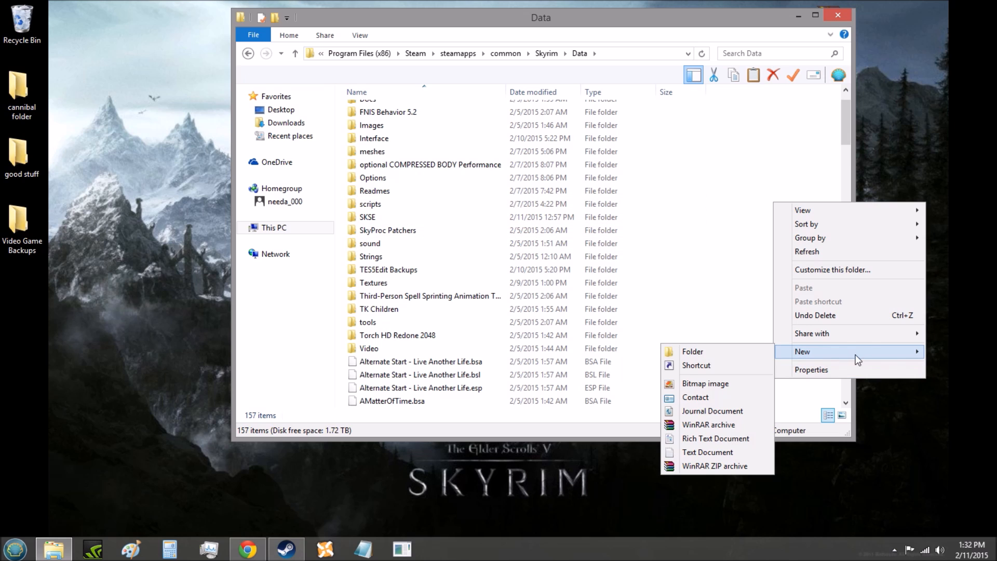
pyautogui.click(692, 351)
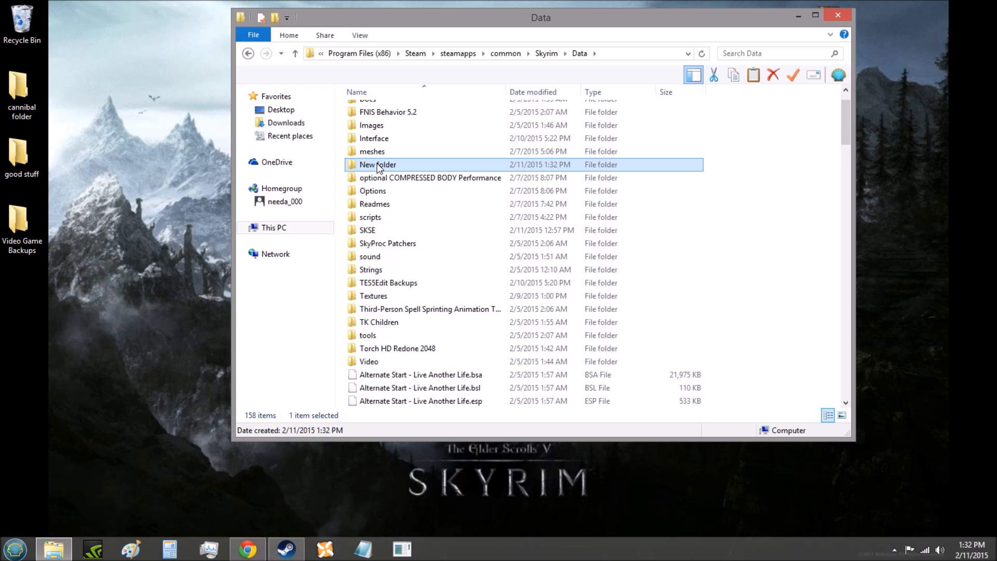
pyautogui.rightClick(377, 164)
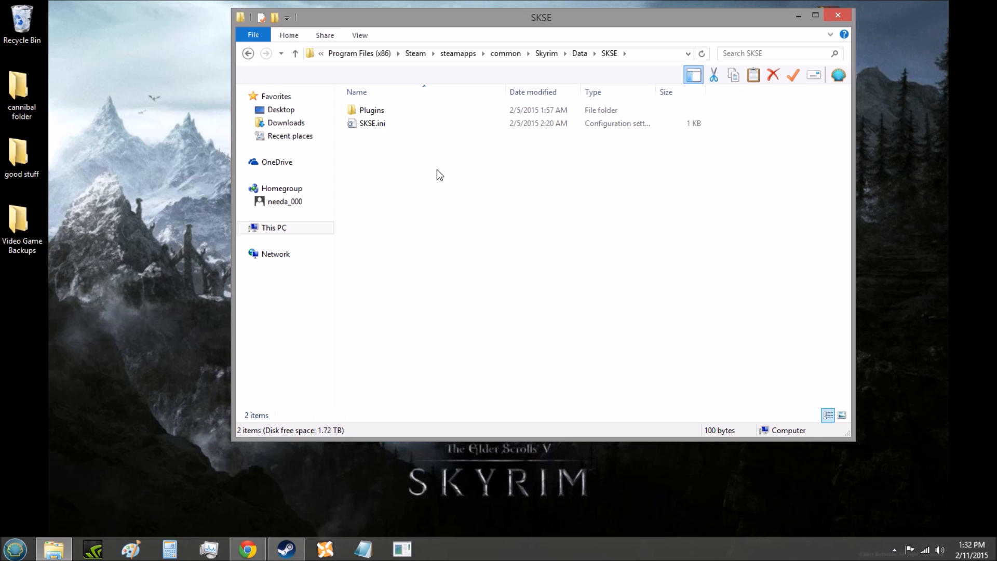
pyautogui.moveTo(444, 170)
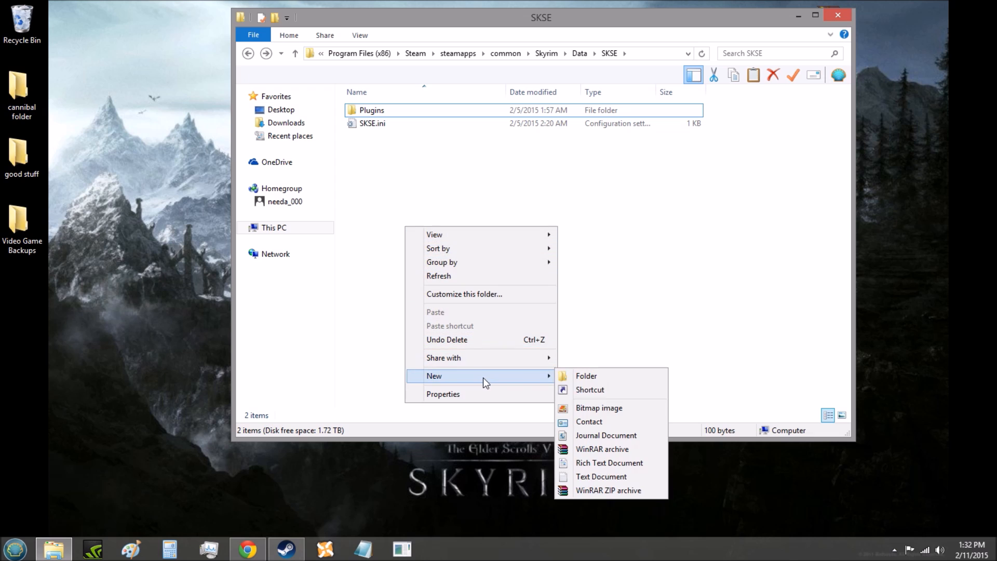
# Create New Text Document.txt in Data\SKSE and open it in Notepad.
pyautogui.click(601, 476)
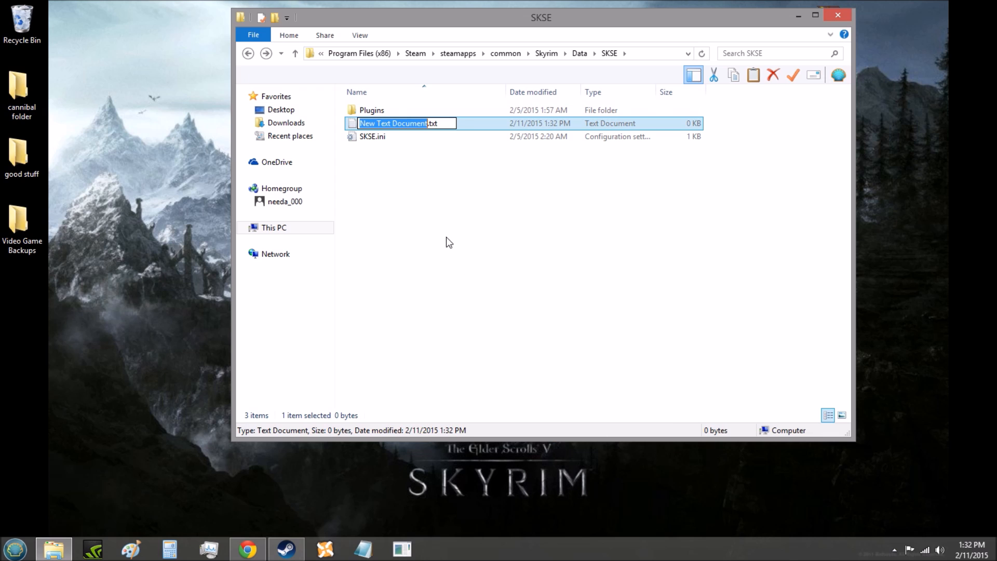
pyautogui.doubleClick(394, 122)
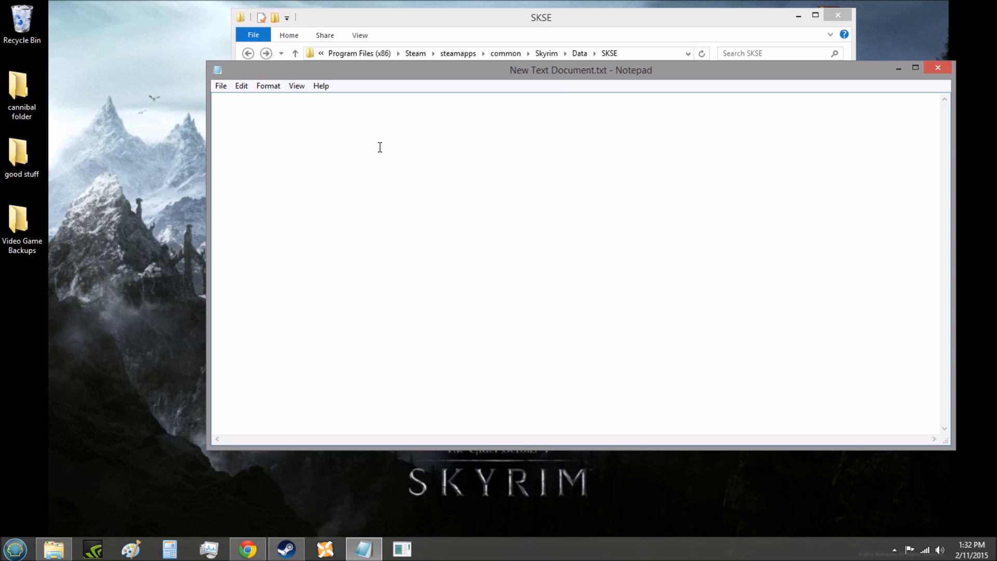
# Type the [General] ClearInvalidRegistrations=1 and [Memory] heap settings into Notepad.
pyautogui.moveTo(580, 70); pyautogui.dragTo(543, 61)
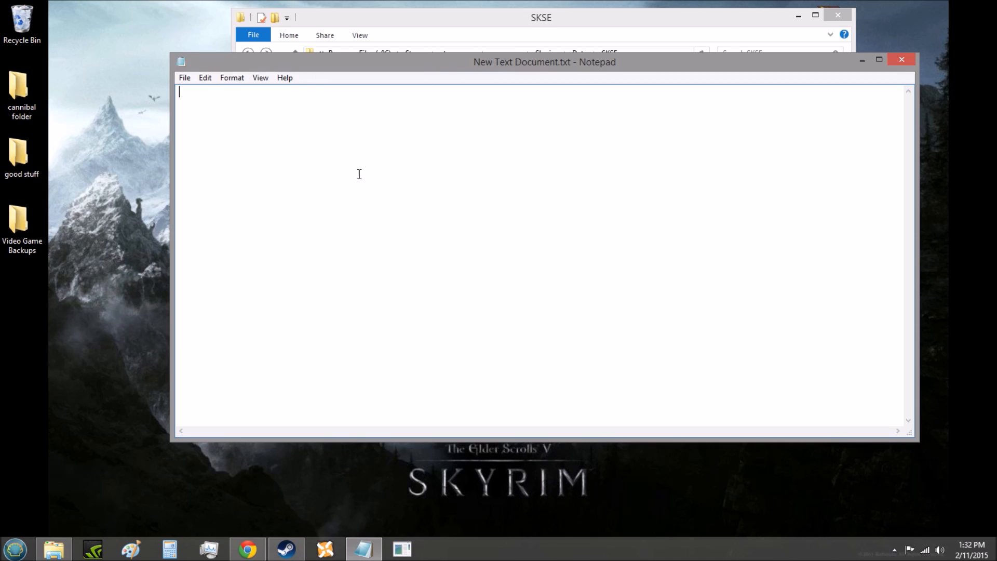
pyautogui.write('[General]')
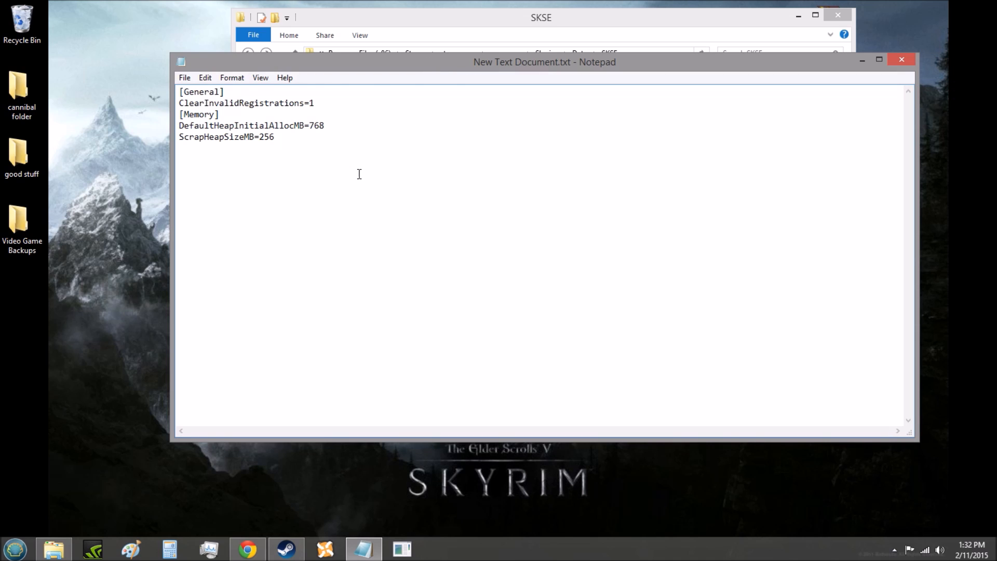
pyautogui.moveTo(321, 118)
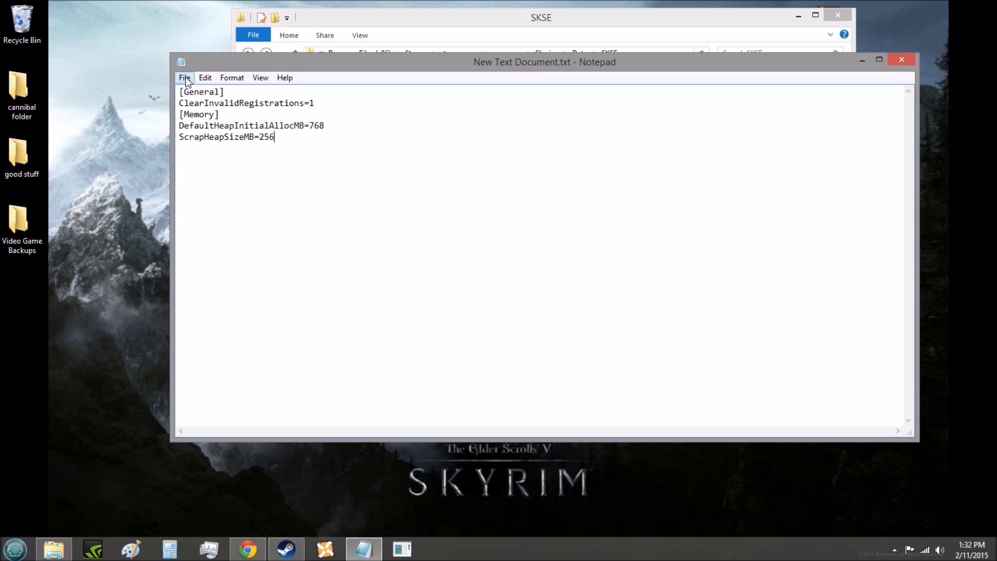
# Save the settings as SKSE.ini with Save as type All Files (*.*).
pyautogui.click(185, 77)
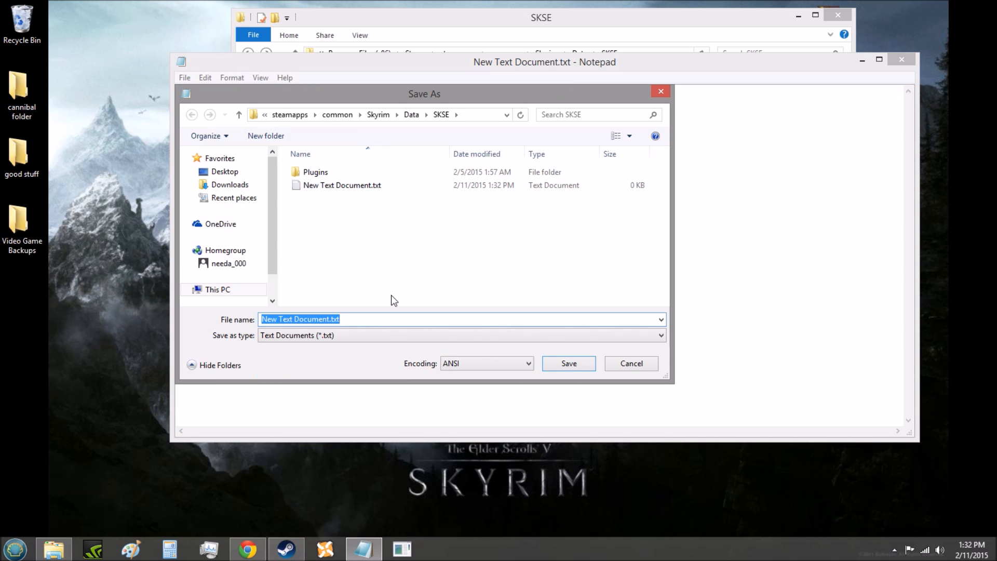
pyautogui.write('S')
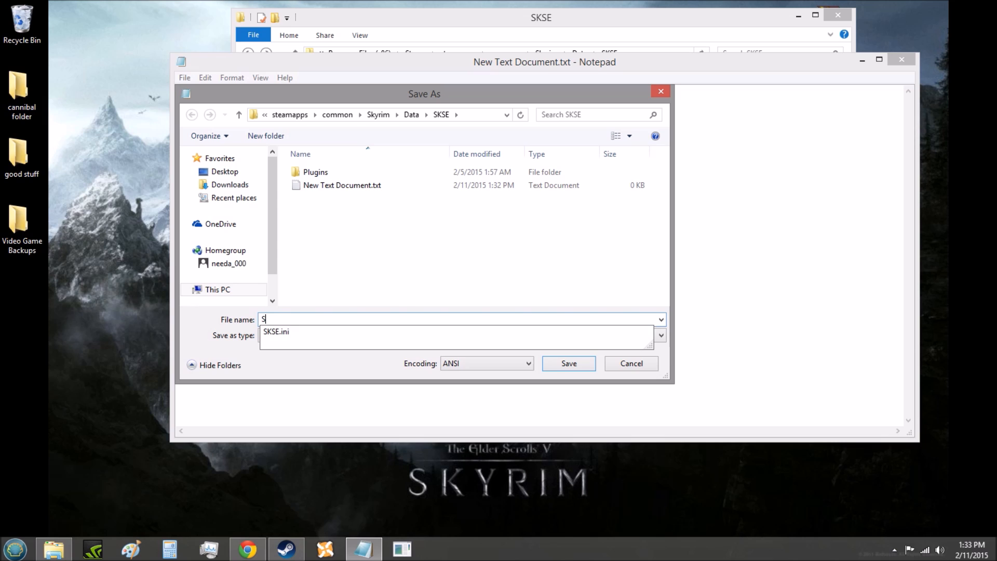
pyautogui.write('KSE')
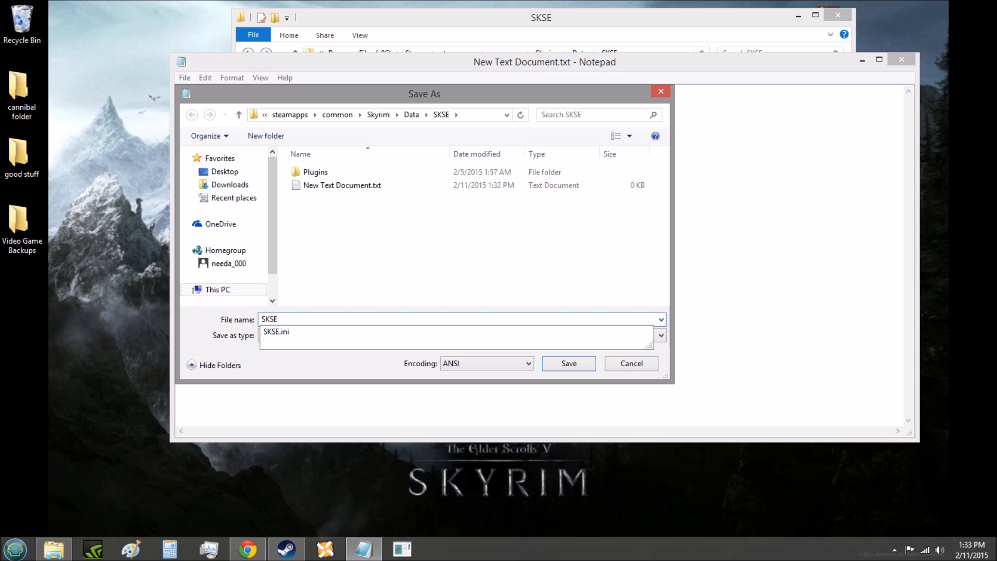
pyautogui.write('.ini')
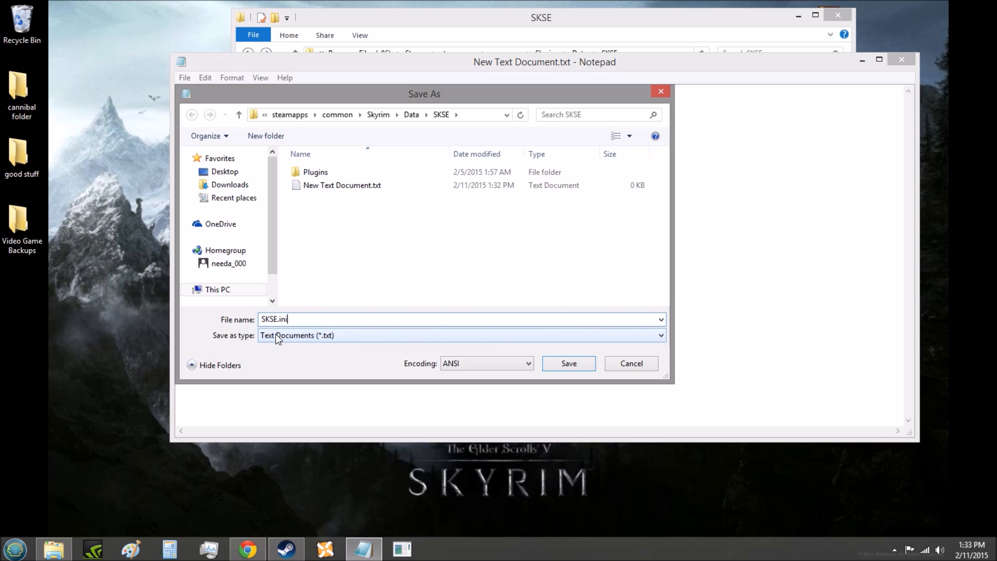
pyautogui.click(461, 335)
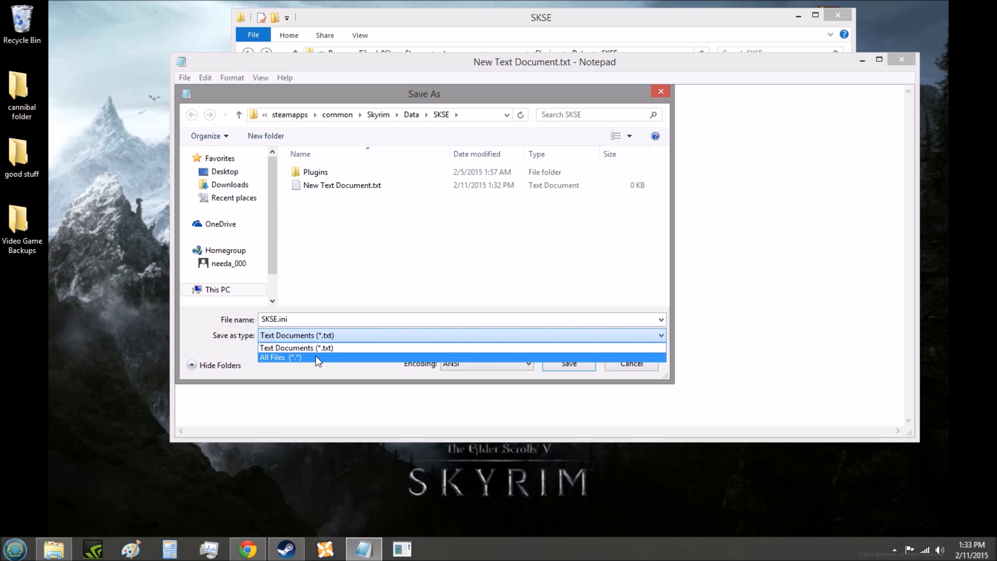
pyautogui.click(280, 357)
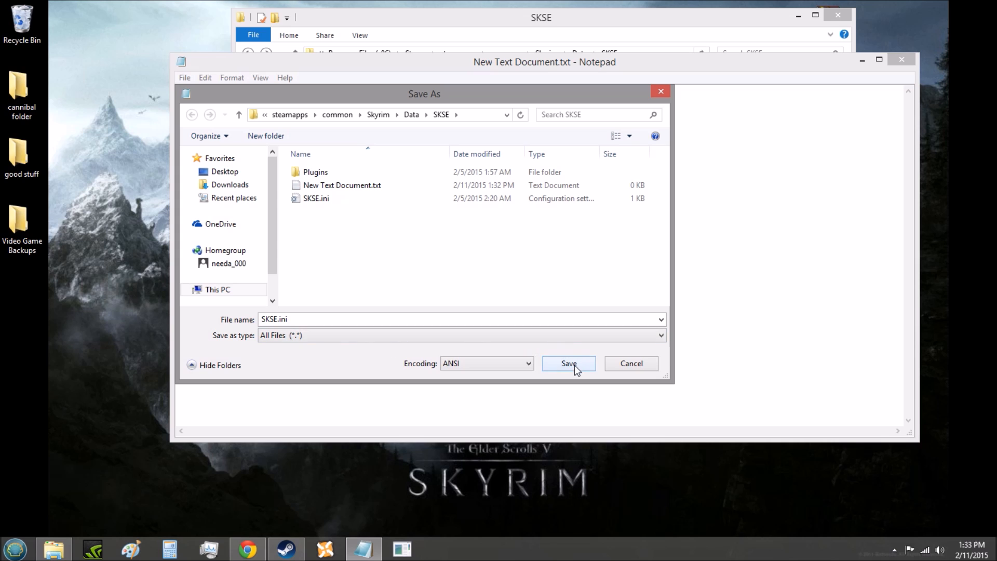
pyautogui.click(567, 363)
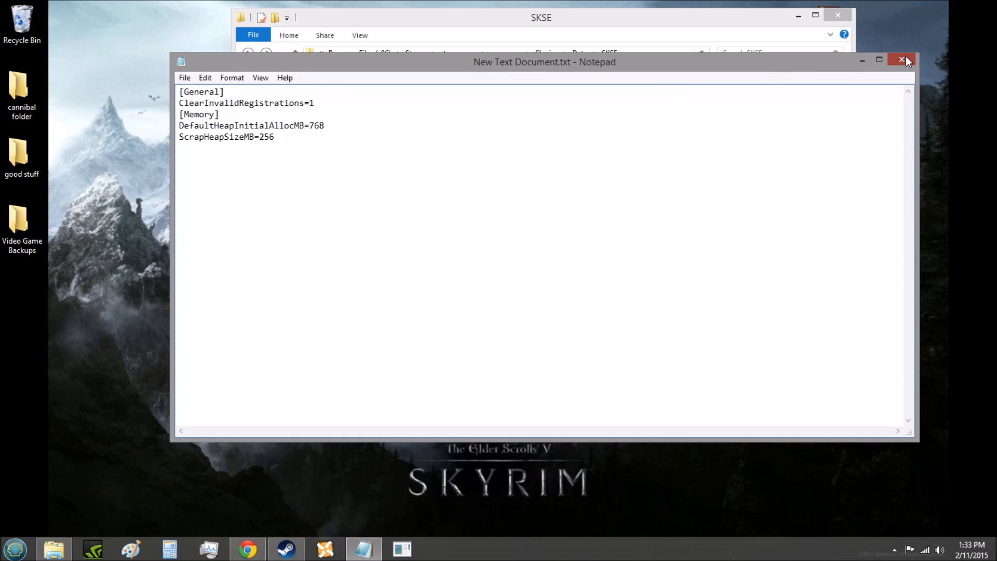
# Close Notepad, reopen SKSE.ini to confirm the saved memory settings, then close it.
pyautogui.click(901, 60)
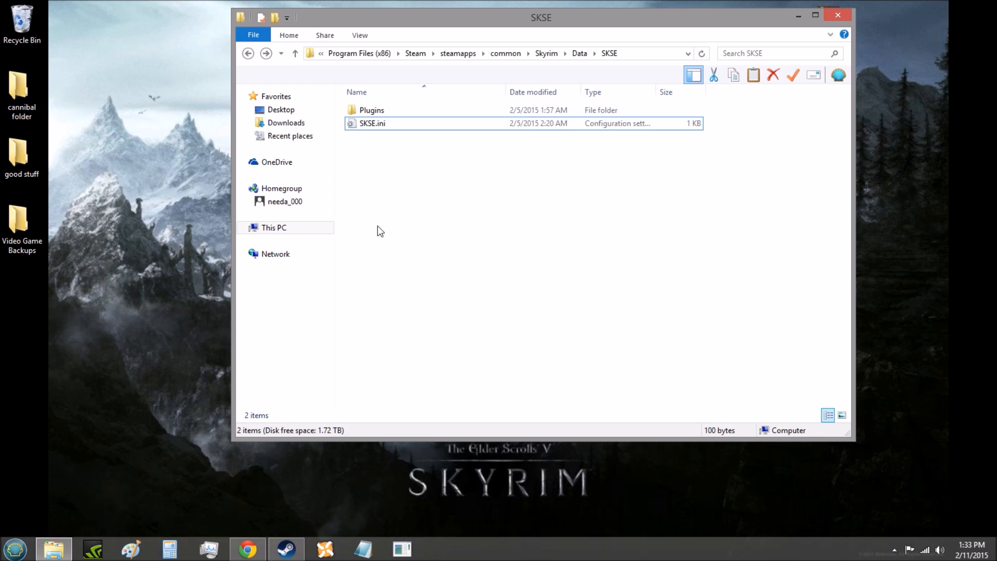
pyautogui.doubleClick(372, 123)
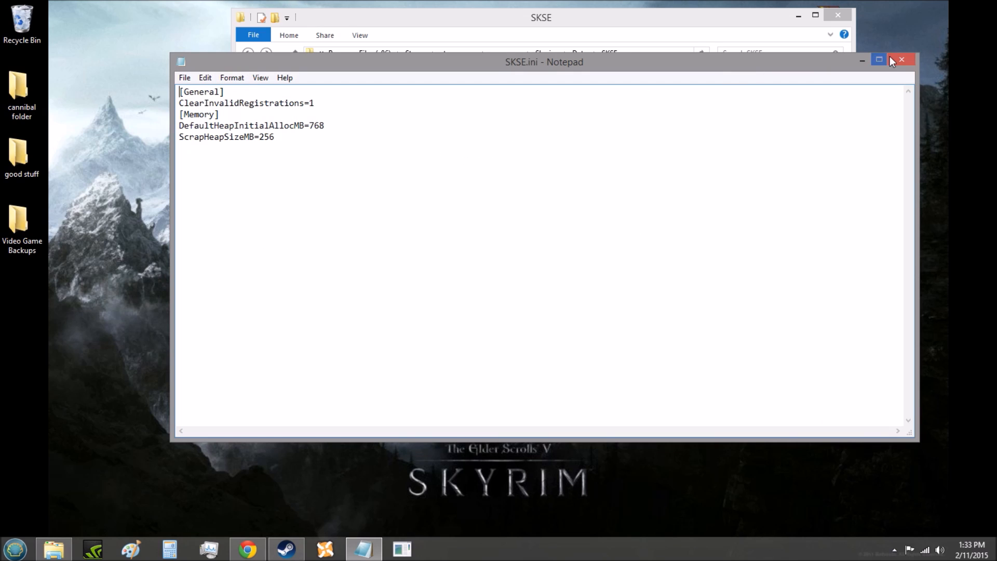
pyautogui.click(901, 60)
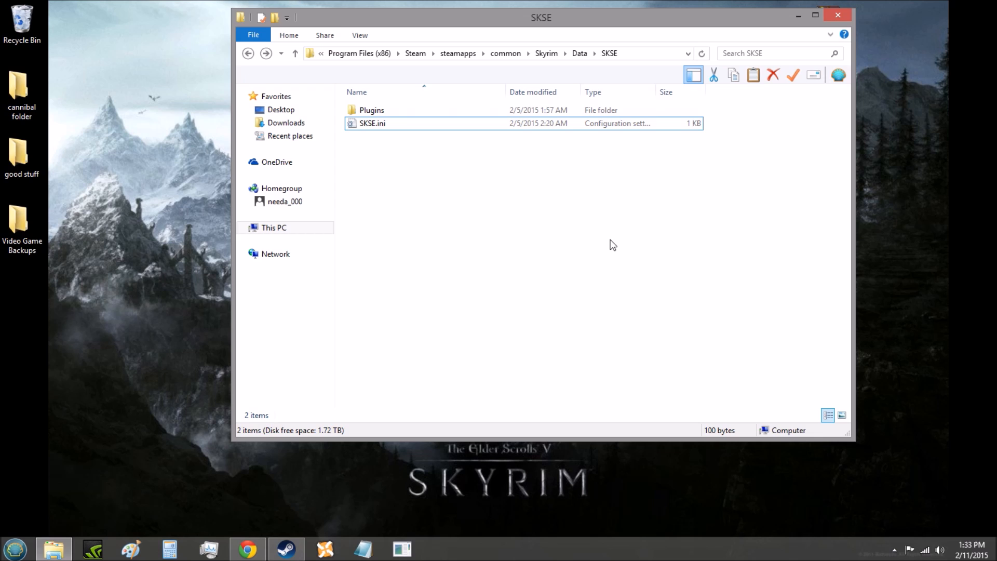
pyautogui.moveTo(586, 45)
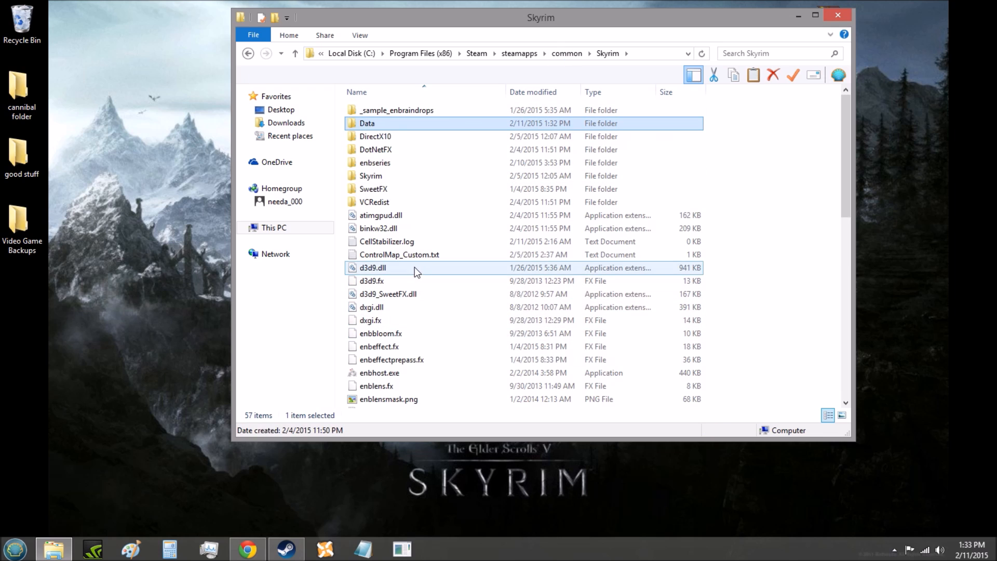
# Select skse_loader.exe among the SKSE files in the Skyrim game folder.
pyautogui.scroll(-3)
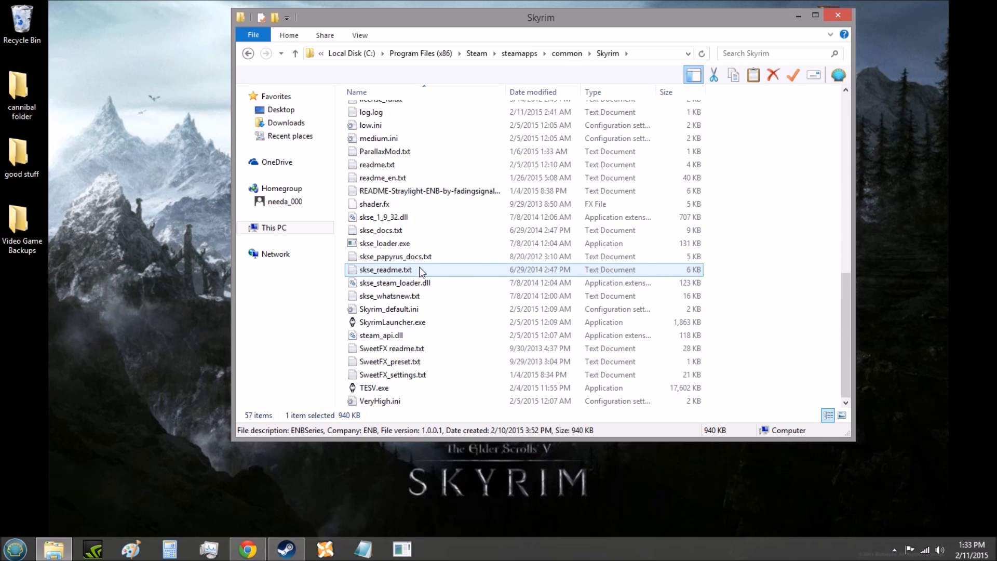
pyautogui.click(385, 243)
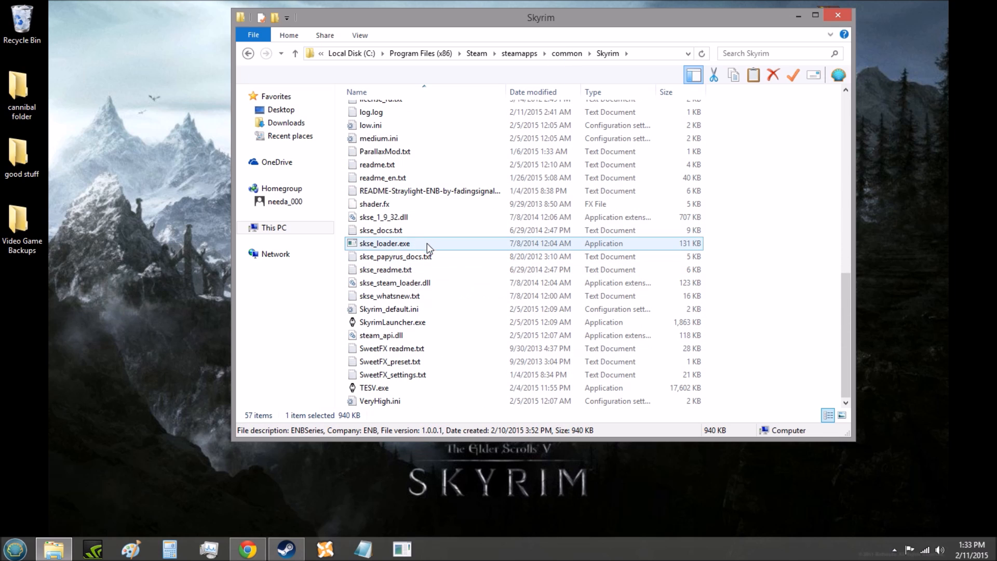